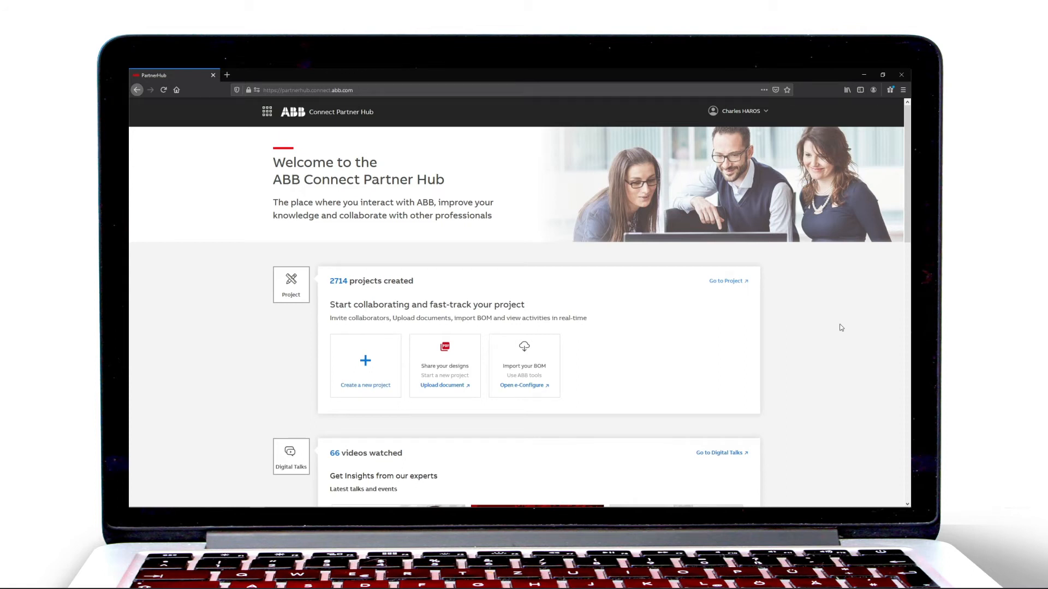
mouse_move(727, 280)
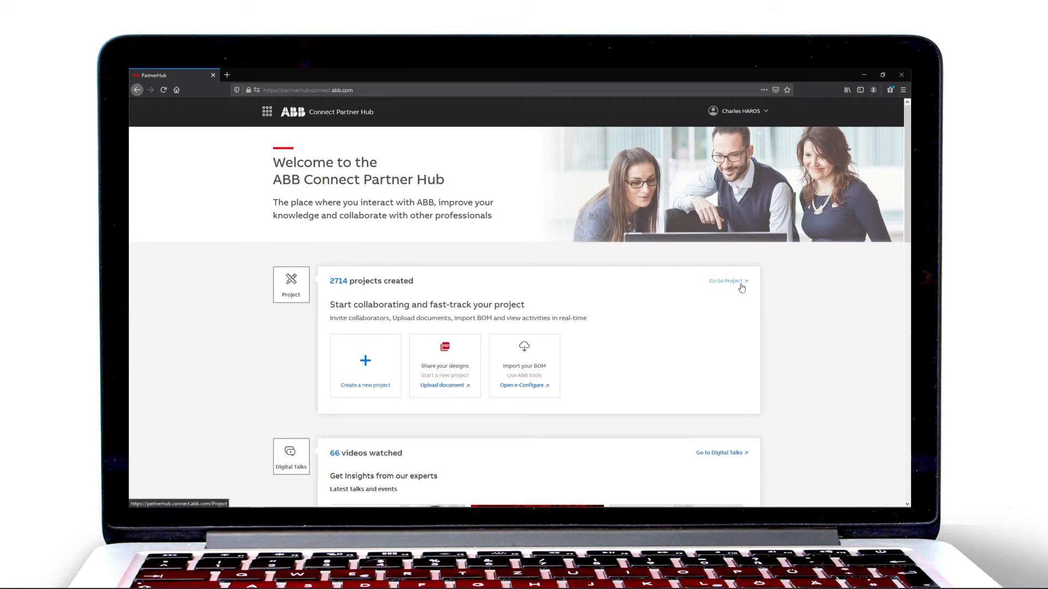
Go to the projects dashboard and enter the How to Video project.
left_click(727, 281)
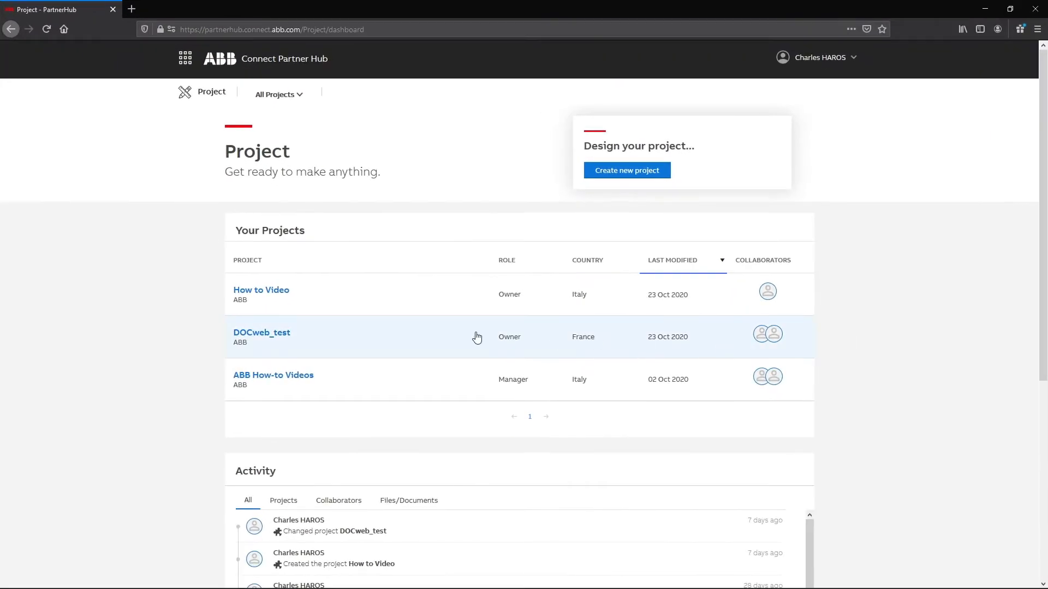
left_click(261, 290)
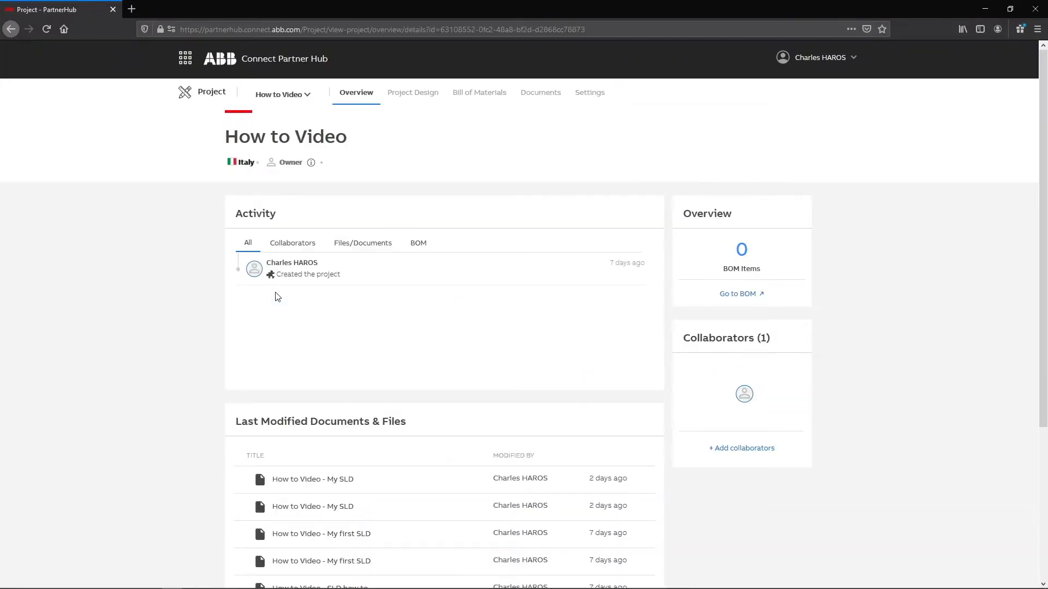
mouse_move(614, 397)
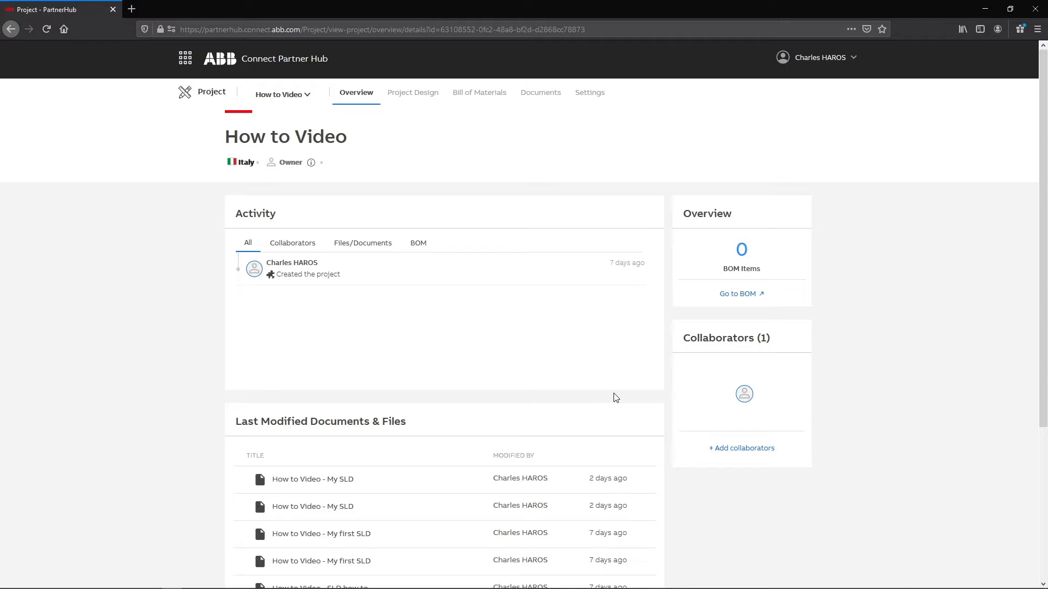
mouse_move(602, 388)
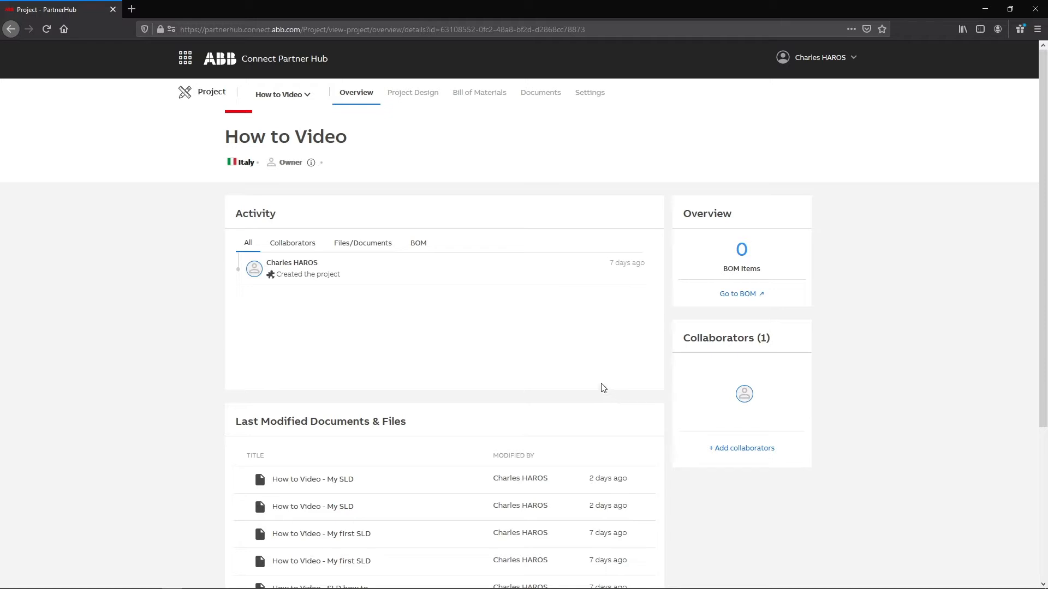
Create SLD 'MV SLD How To' with MV-LV power supply standards and save the new project.
left_click(413, 92)
type("MV SLD How")
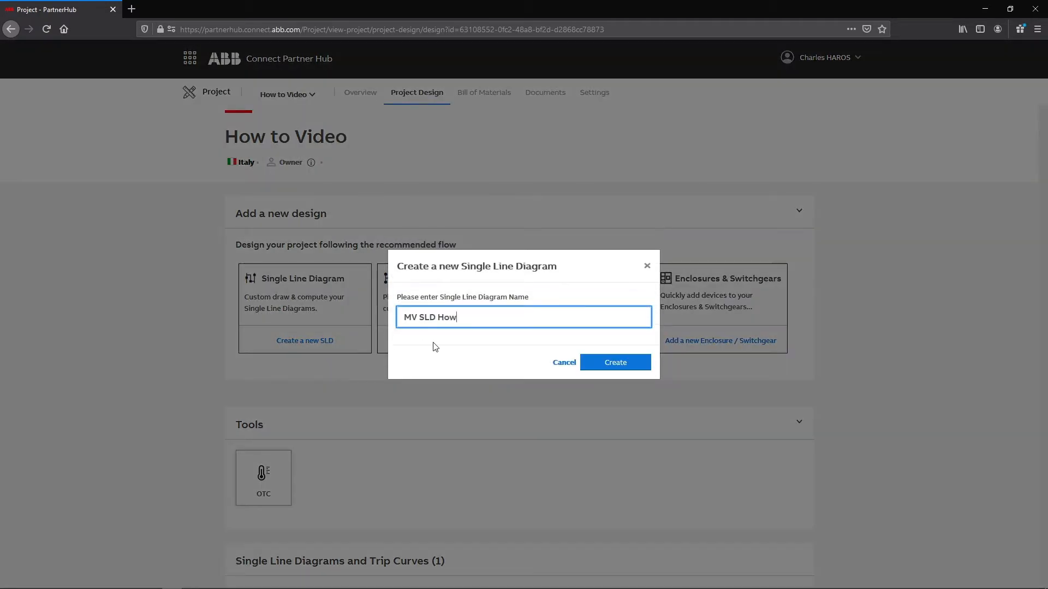
left_click(615, 363)
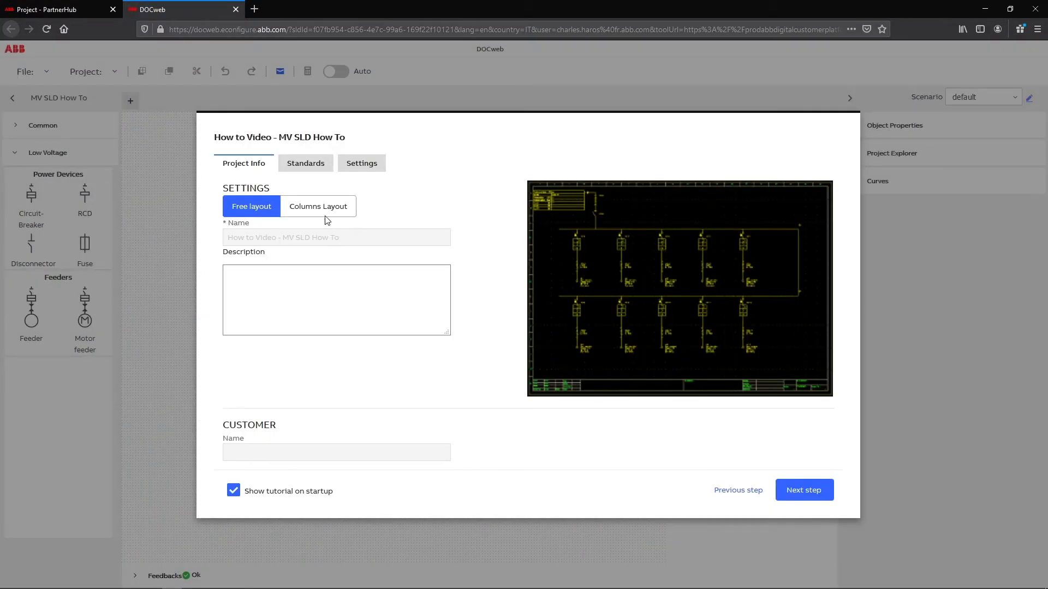
left_click(304, 163)
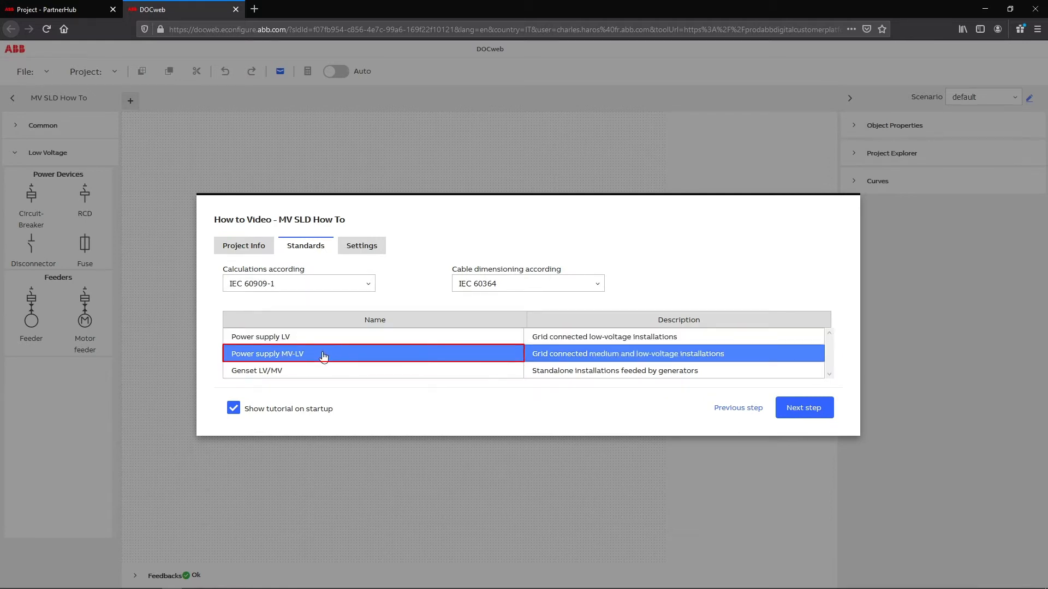
mouse_move(716, 393)
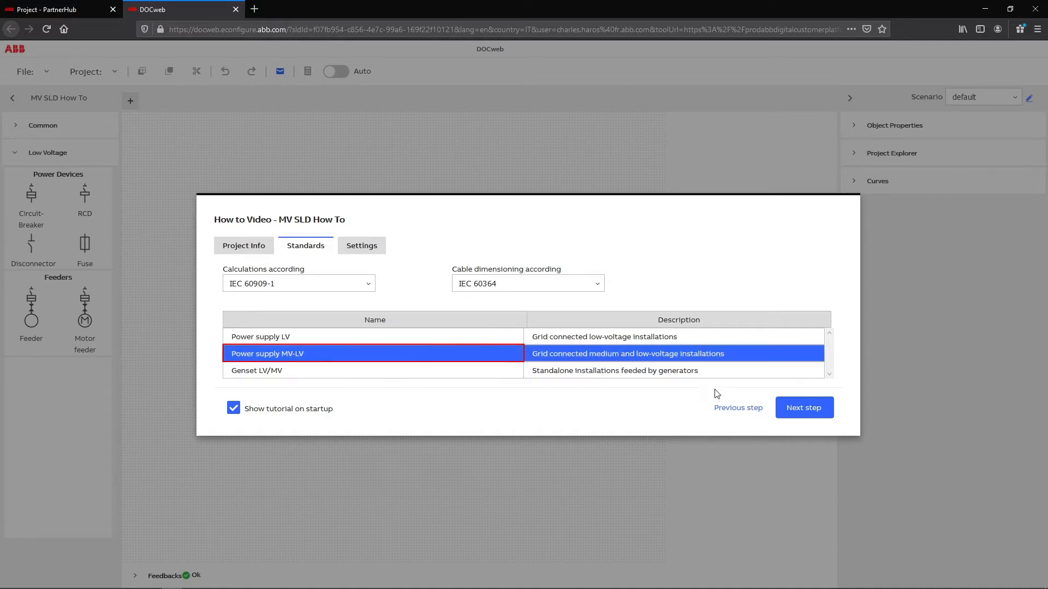
left_click(804, 407)
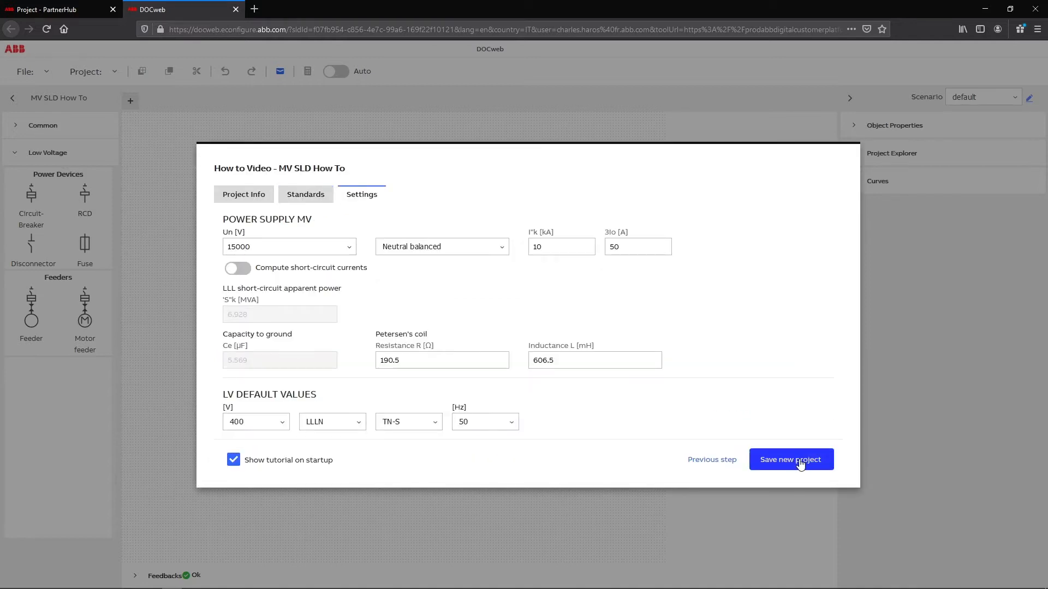
left_click(790, 459)
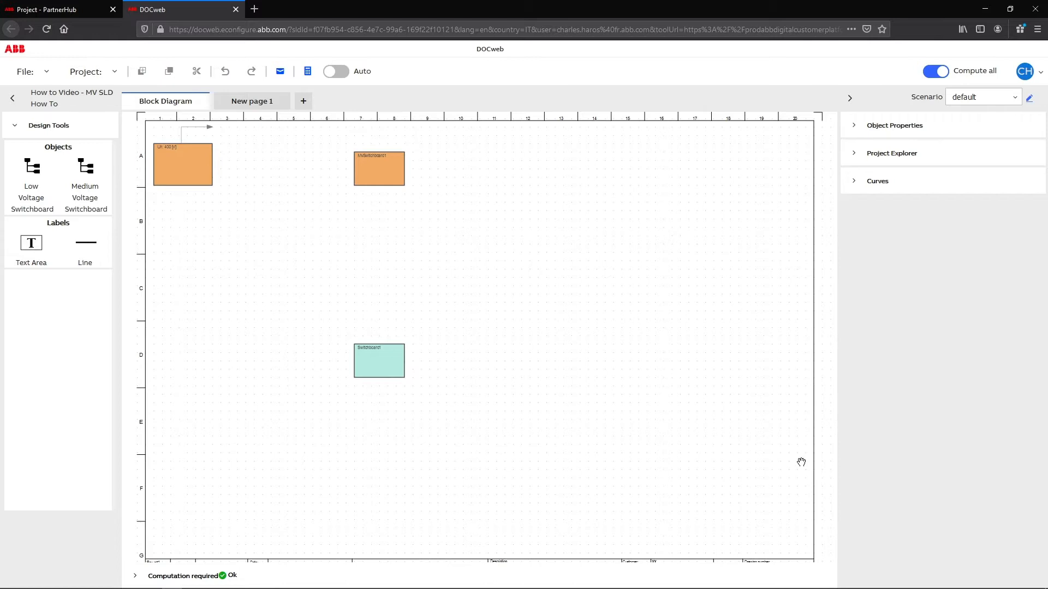
Dismiss the tutorial labels, then inspect the 15000 V MV source data and UniGear switchboard settings.
left_click(378, 168)
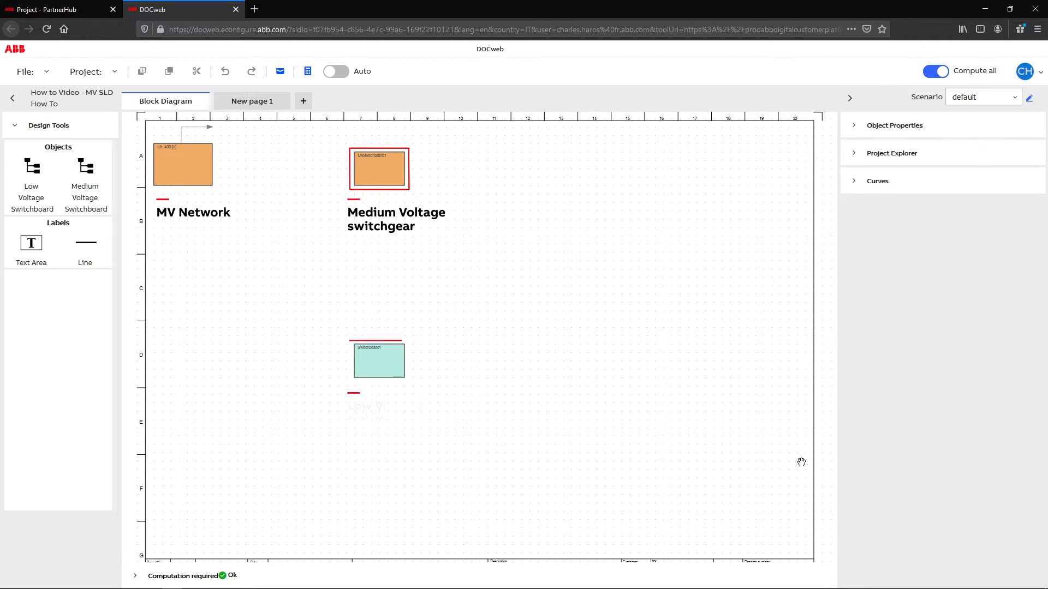
left_click(379, 361)
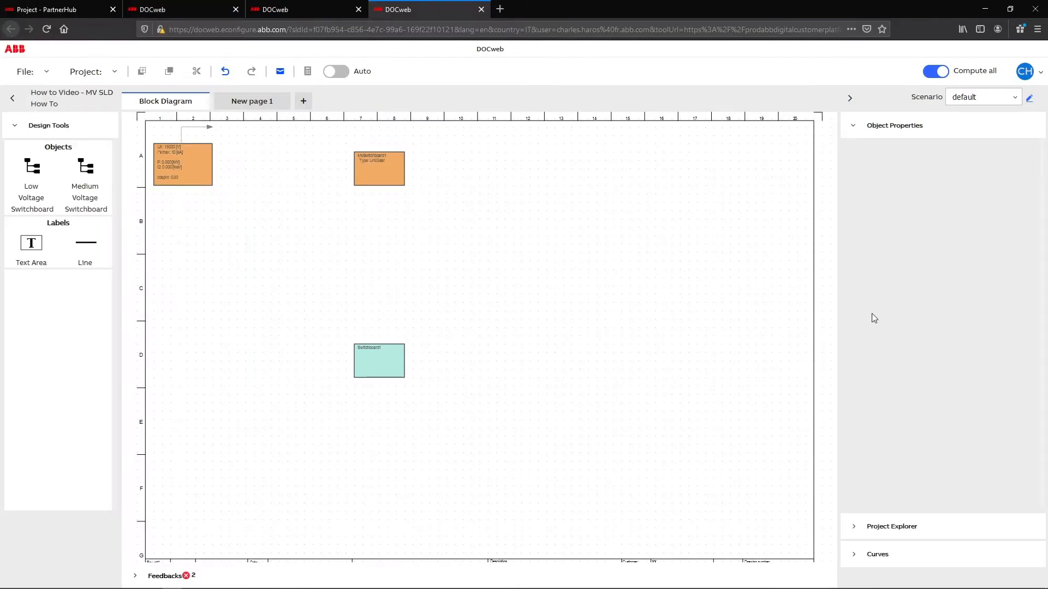
left_click(165, 100)
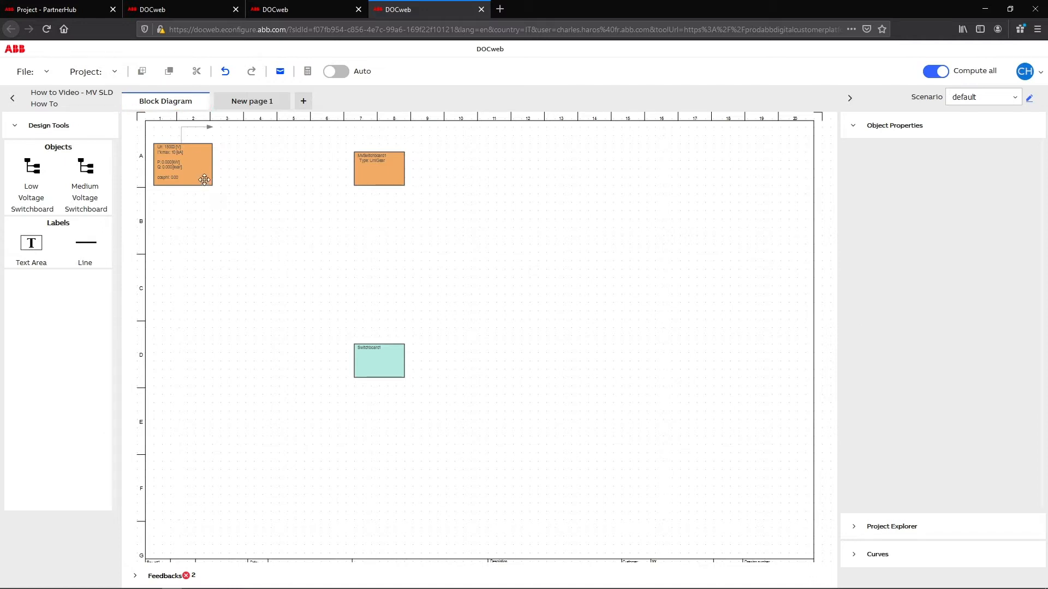
left_click(183, 163)
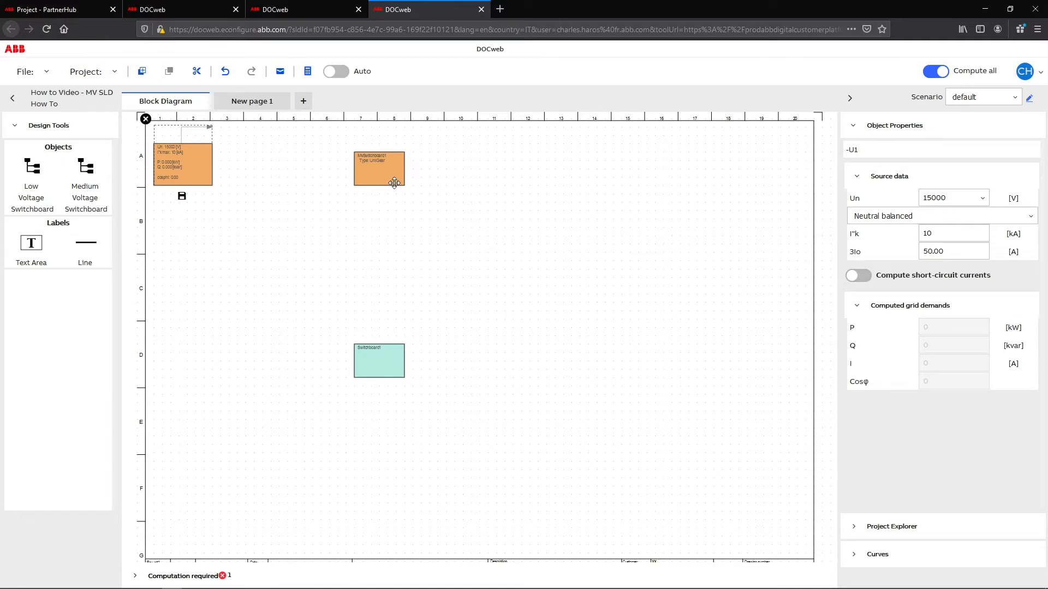
left_click(378, 168)
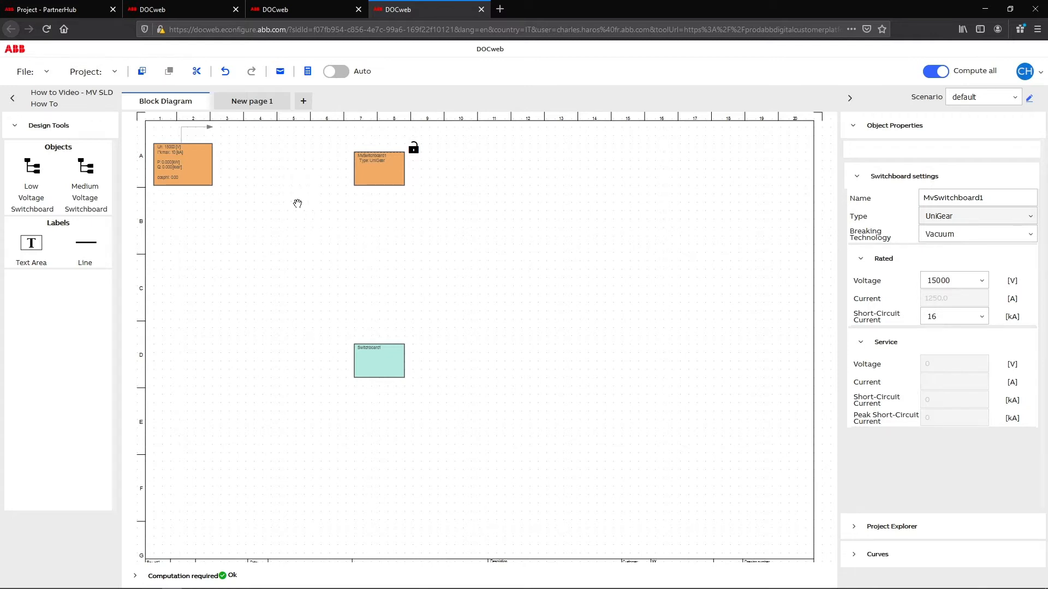
Enter New page 1 and expand Common > Medium Voltage > UniGear to list the panel types.
left_click(253, 101)
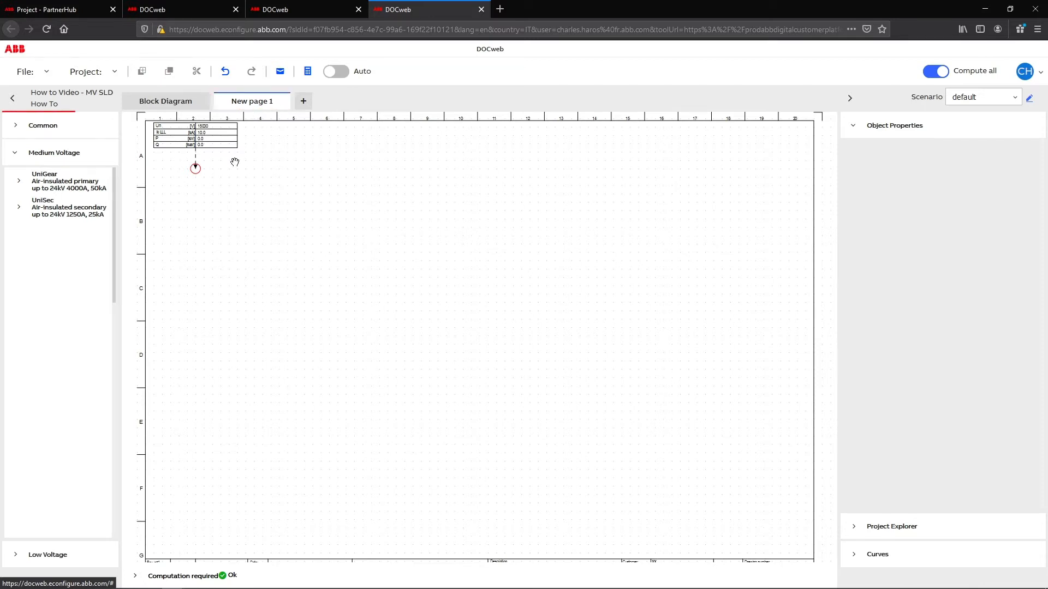
left_click(43, 125)
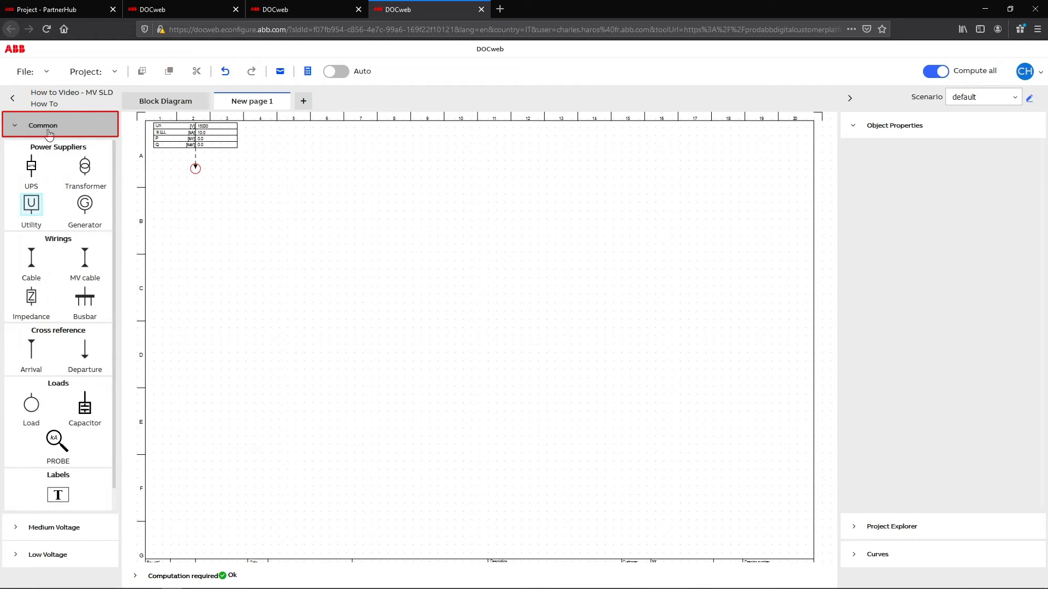
mouse_move(96, 135)
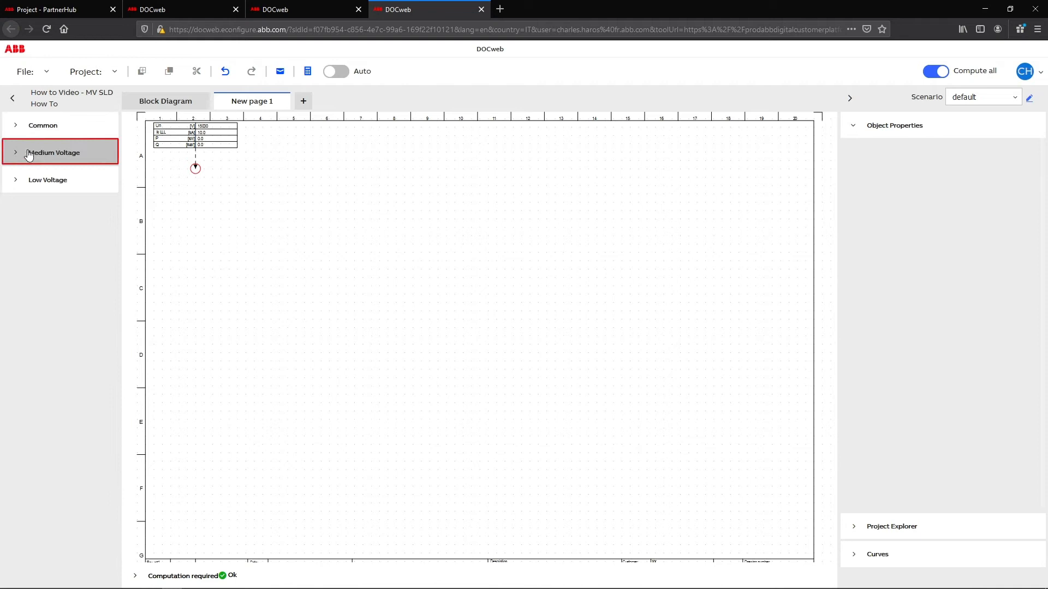
left_click(54, 153)
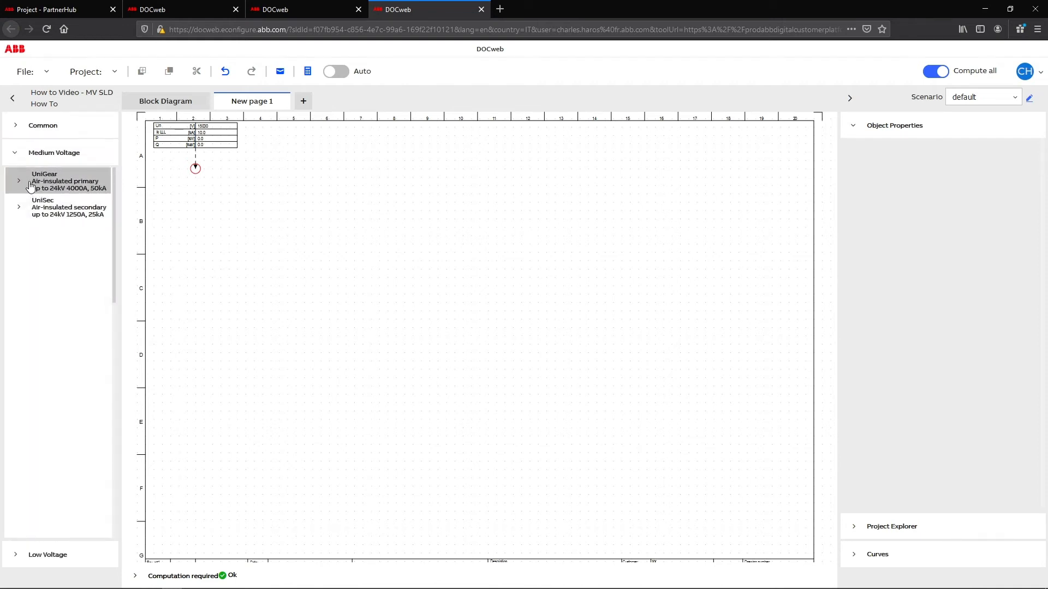
left_click(19, 180)
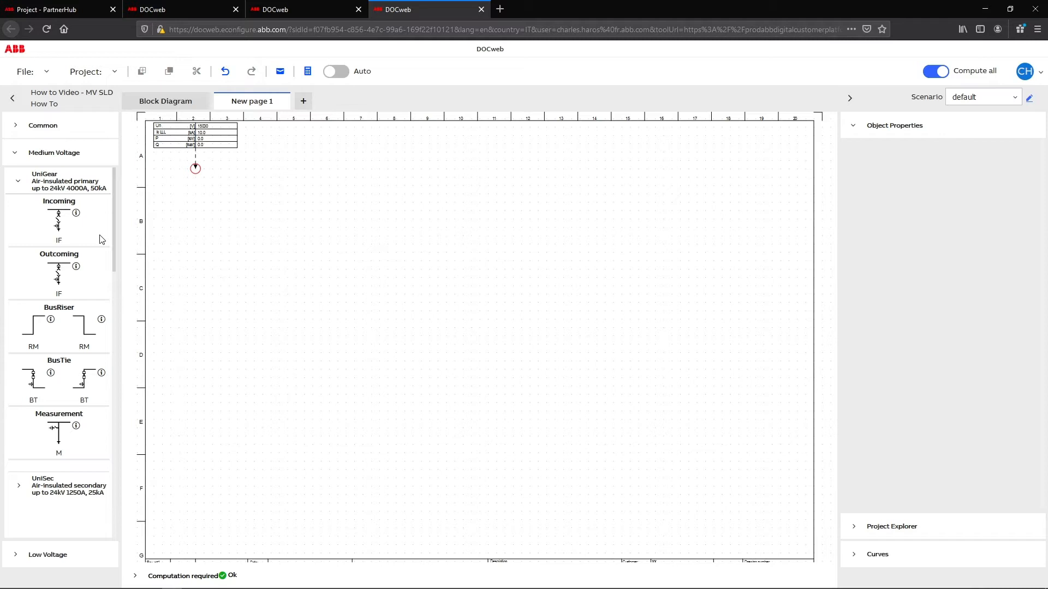
mouse_move(114, 255)
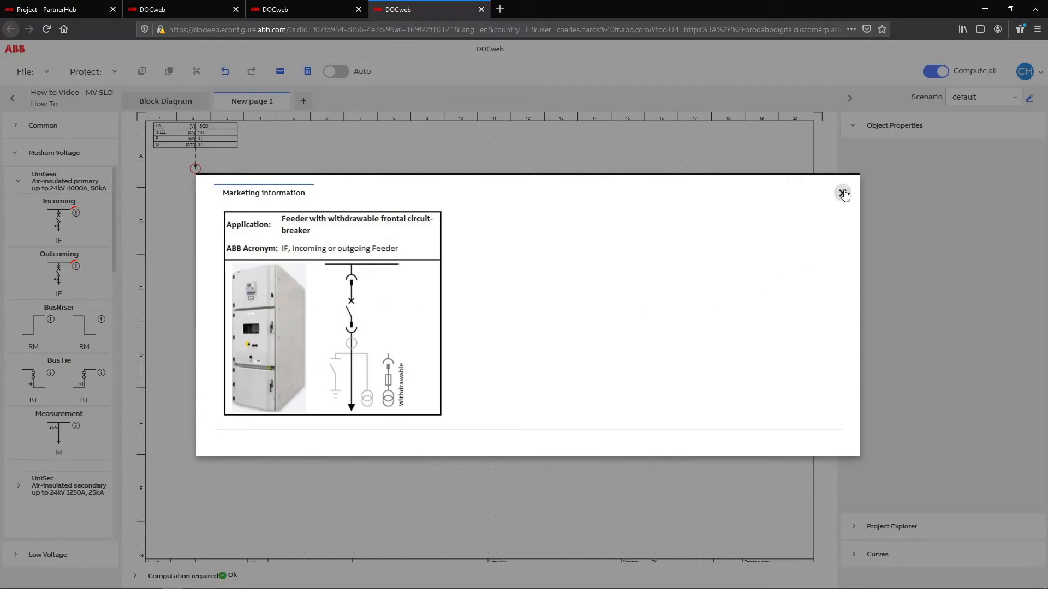
Close the IF panel information popup.
left_click(842, 193)
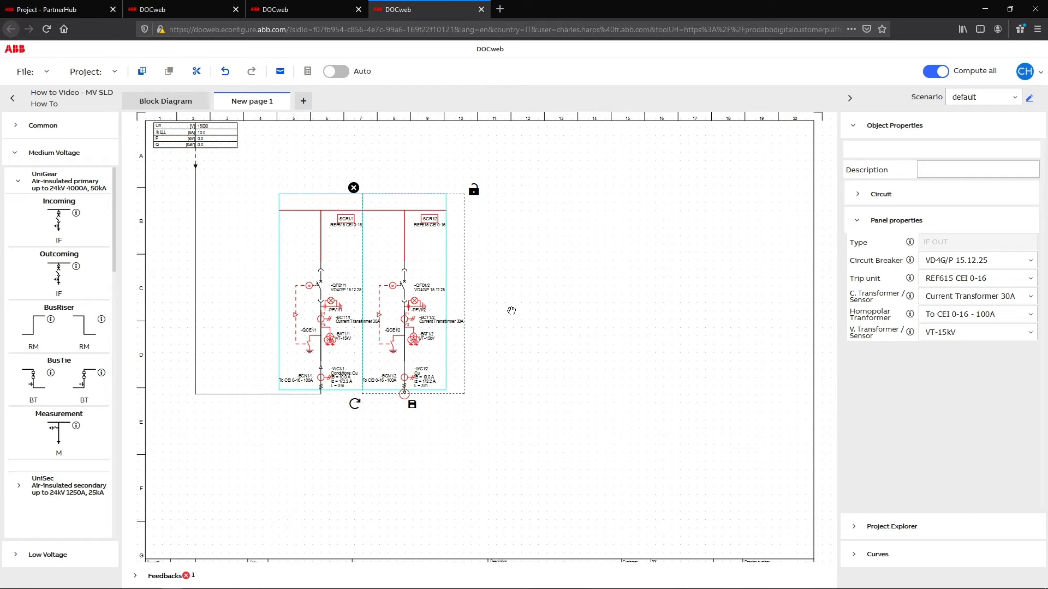
mouse_move(527, 312)
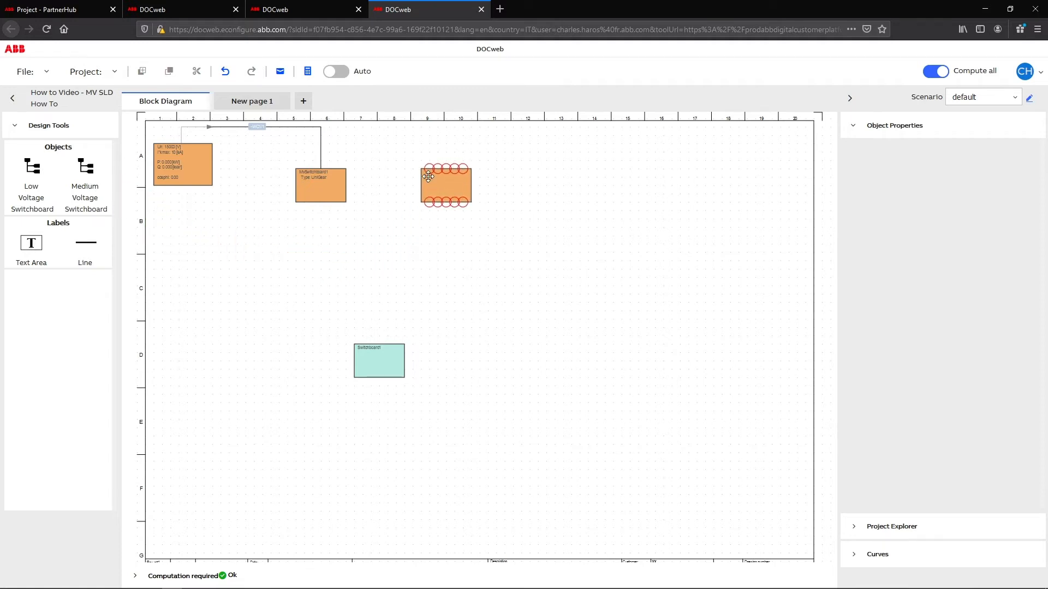
View MvSwitchboard2's settings, then return to New page 1.
left_click(444, 185)
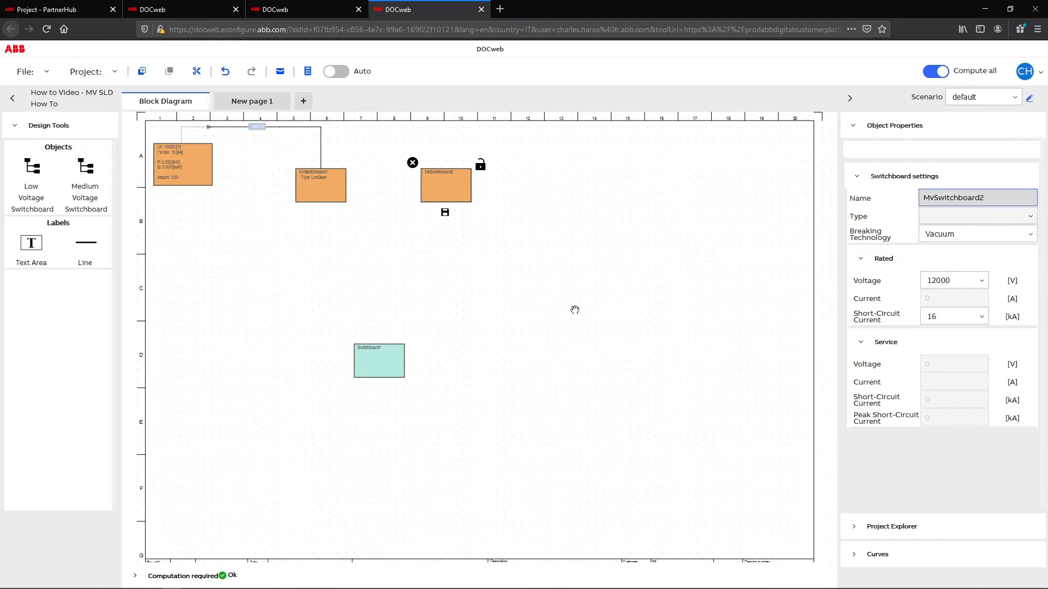
left_click(252, 100)
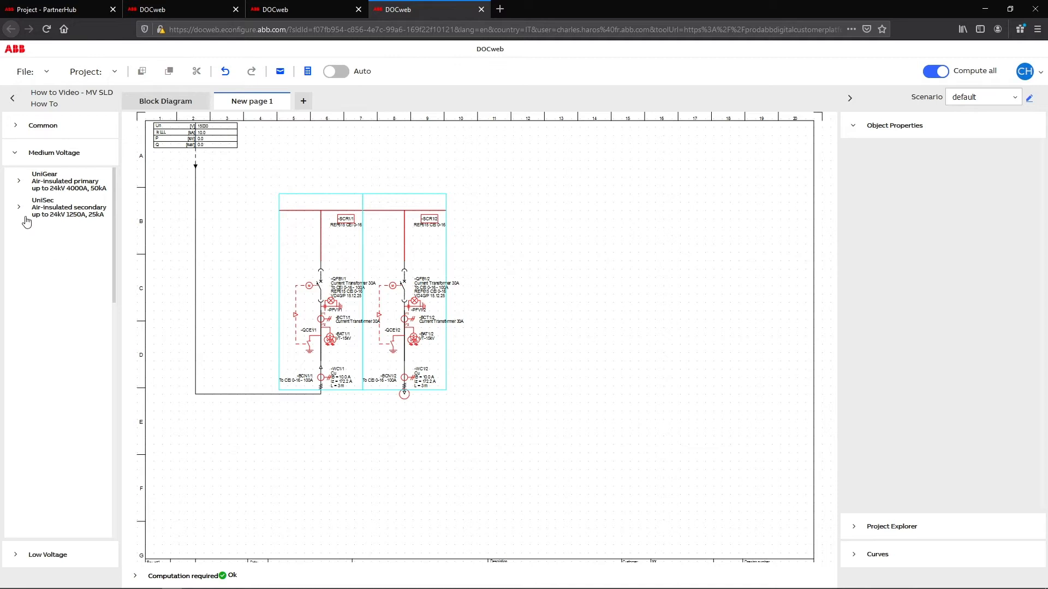
Place UniSec BME incoming and outgoing panels and expand the outgoing panel's circuit details.
left_click(43, 207)
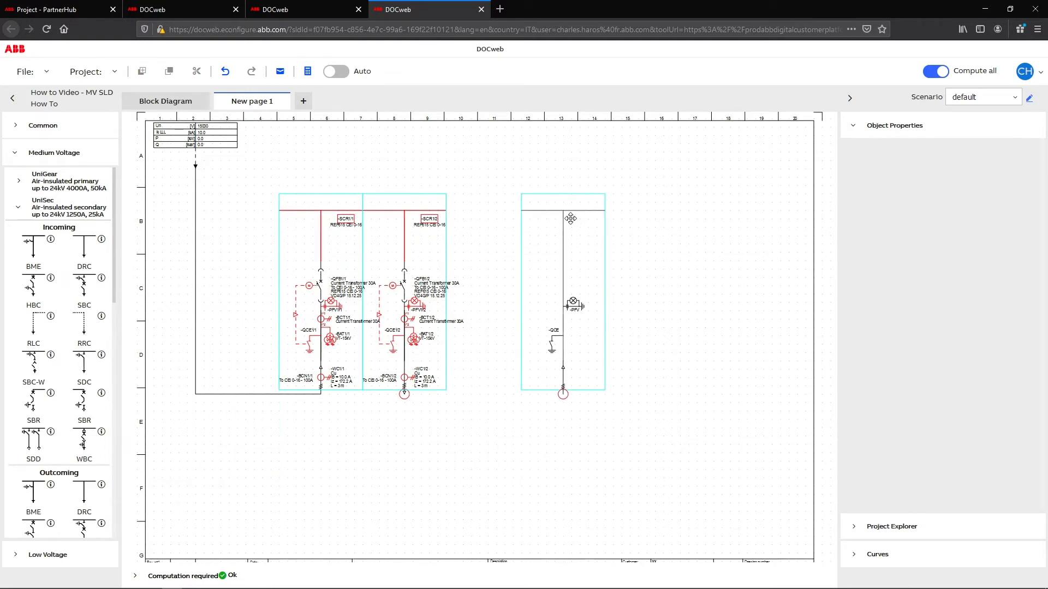
left_click(562, 293)
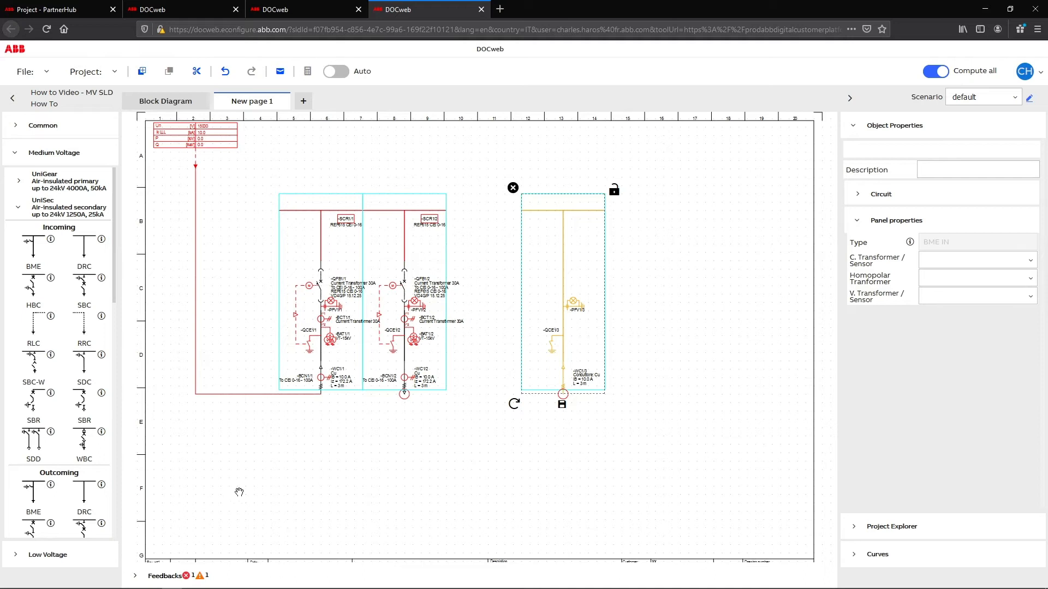
scroll("down", 3)
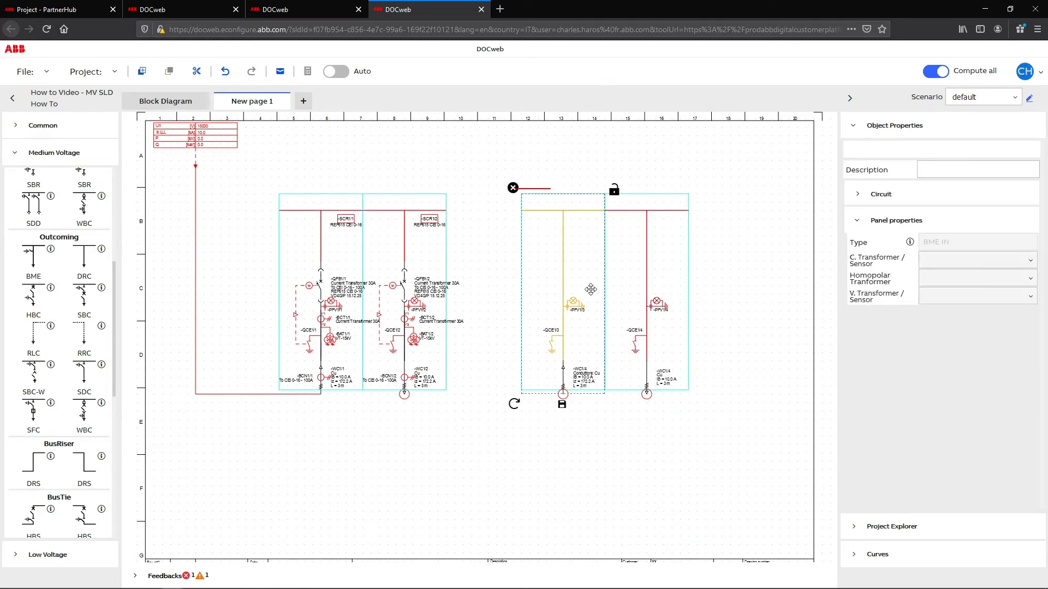
left_click(880, 195)
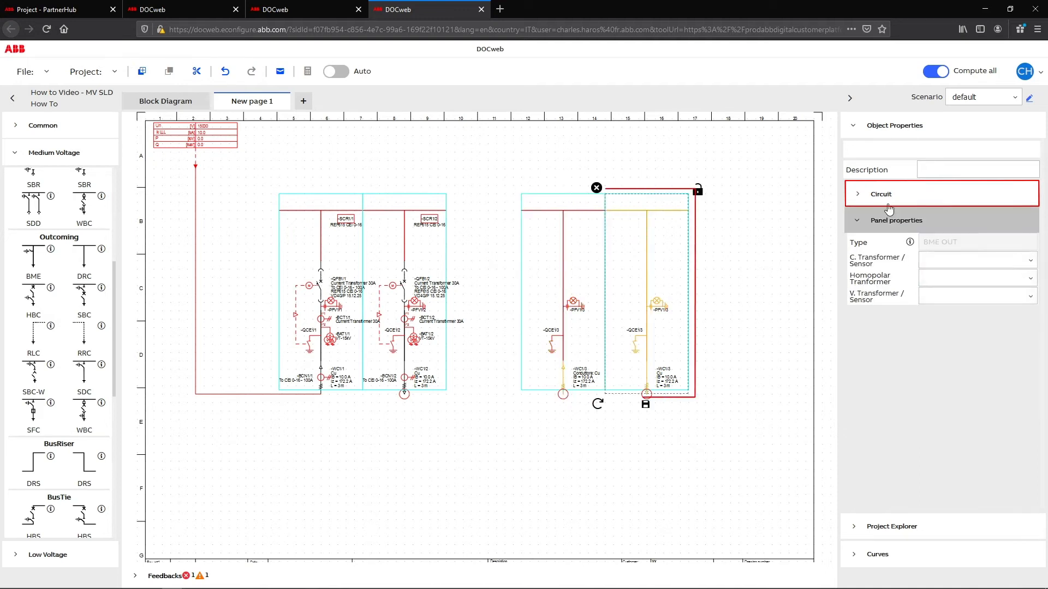
left_click(881, 195)
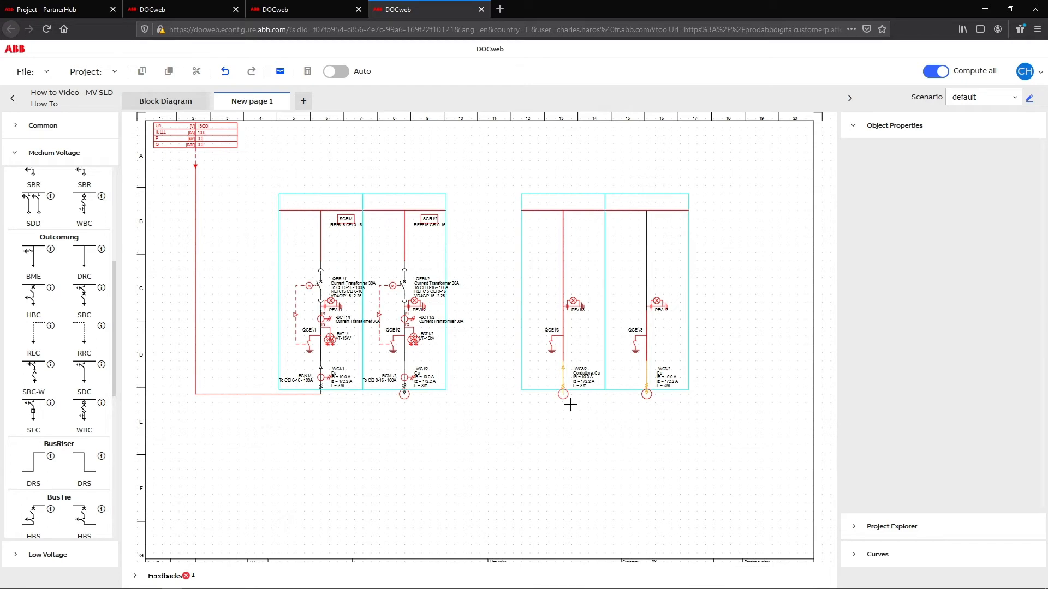
Drop an HBC circuit-breaker panel into the first UniSec slot and bring up the Common library.
left_click_drag(403, 394, 564, 394)
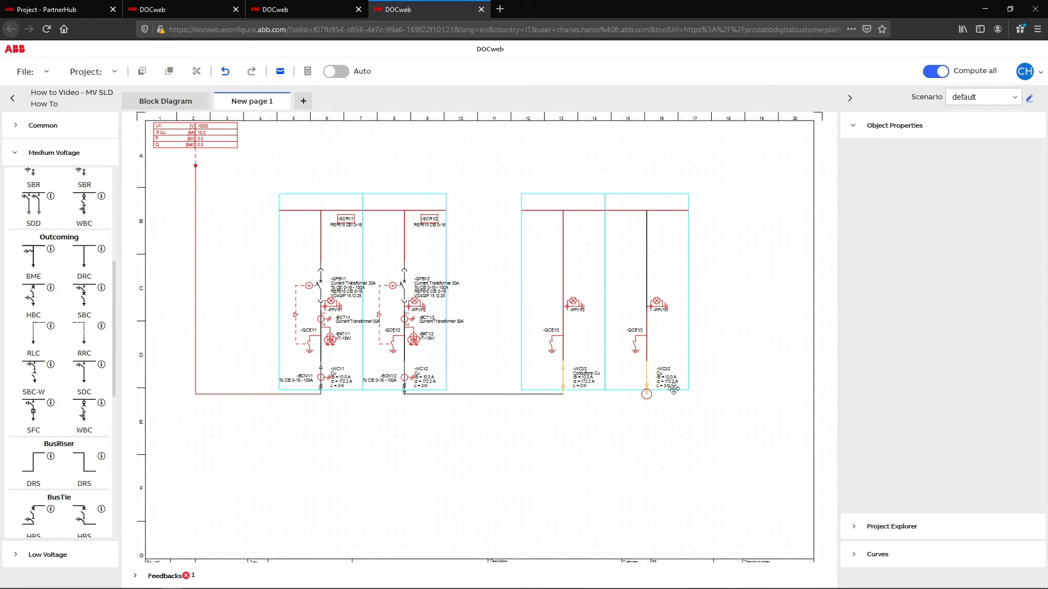
mouse_move(749, 336)
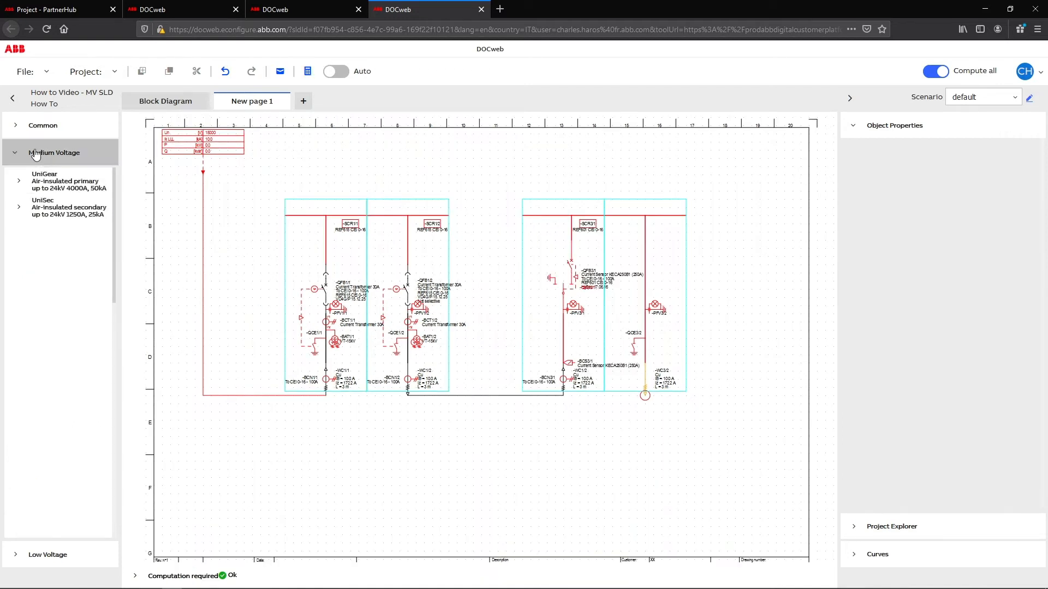
left_click(43, 124)
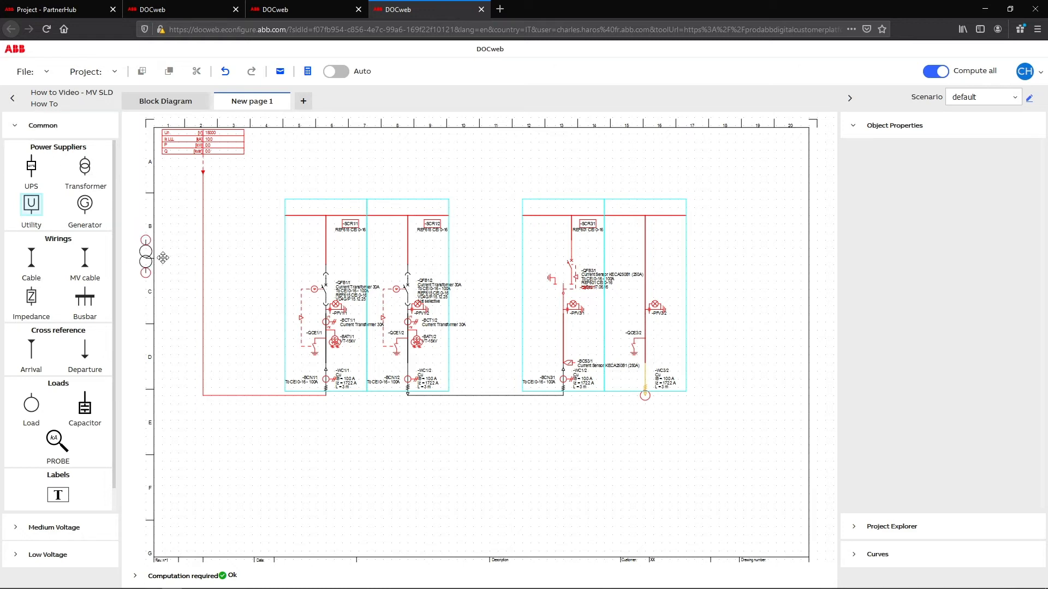
left_click(658, 411)
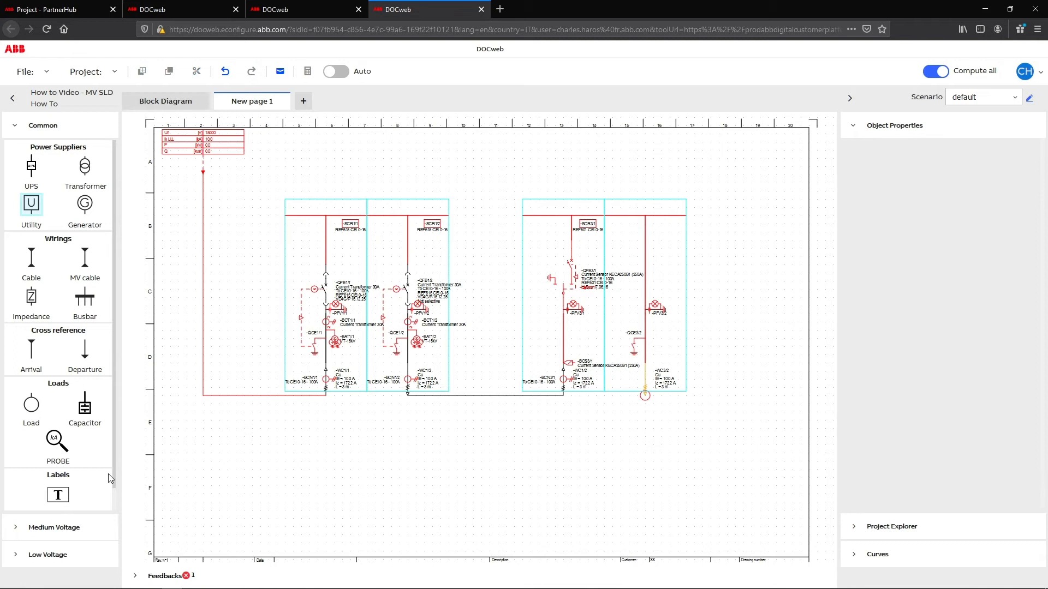
mouse_move(30, 406)
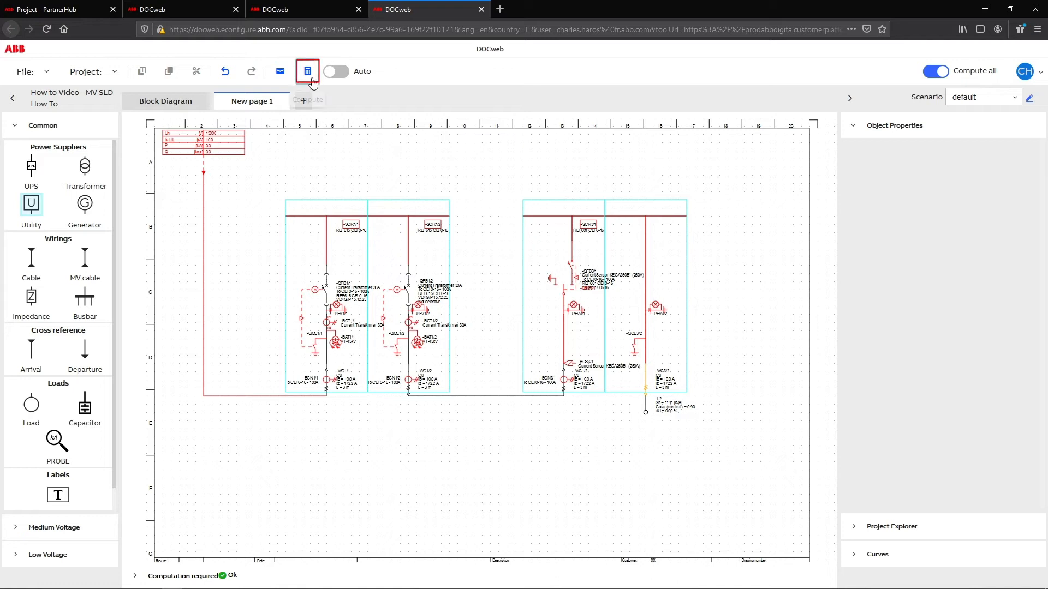
Compute the diagram, then toggle automatic recalculation on and back off.
left_click(307, 71)
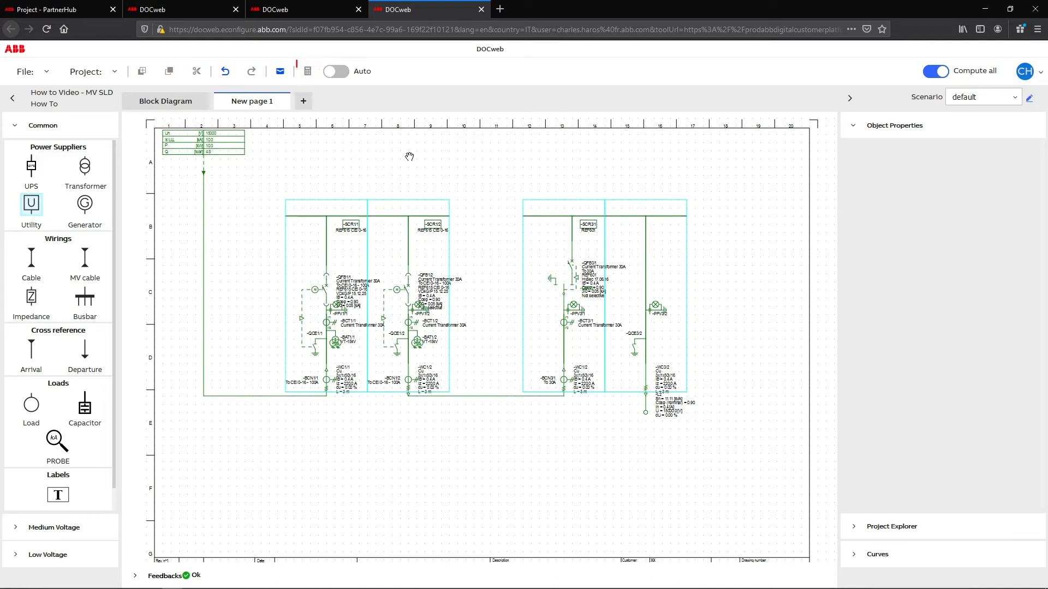
left_click(335, 71)
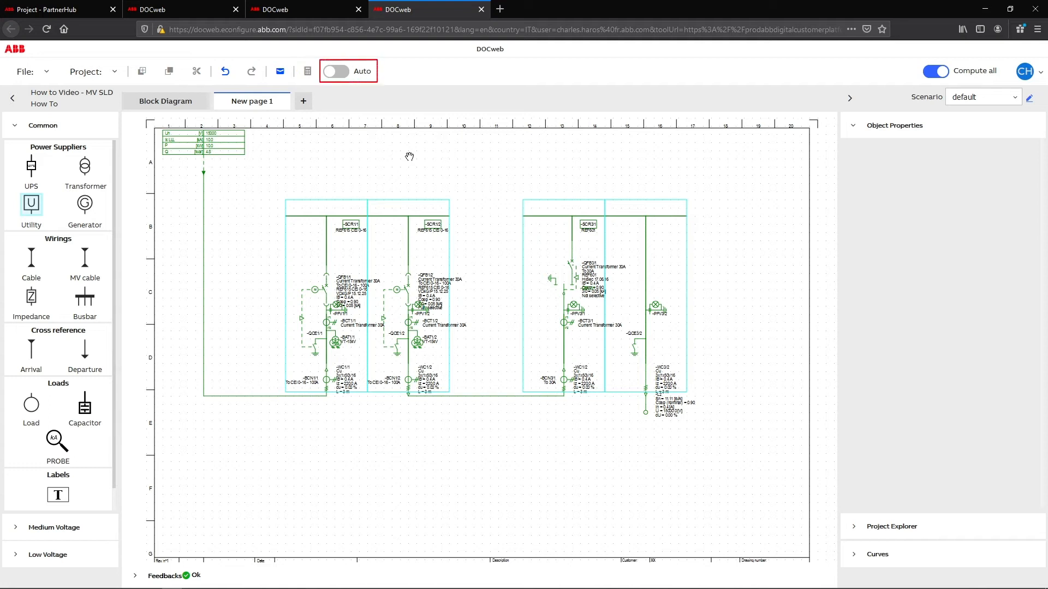
left_click(337, 71)
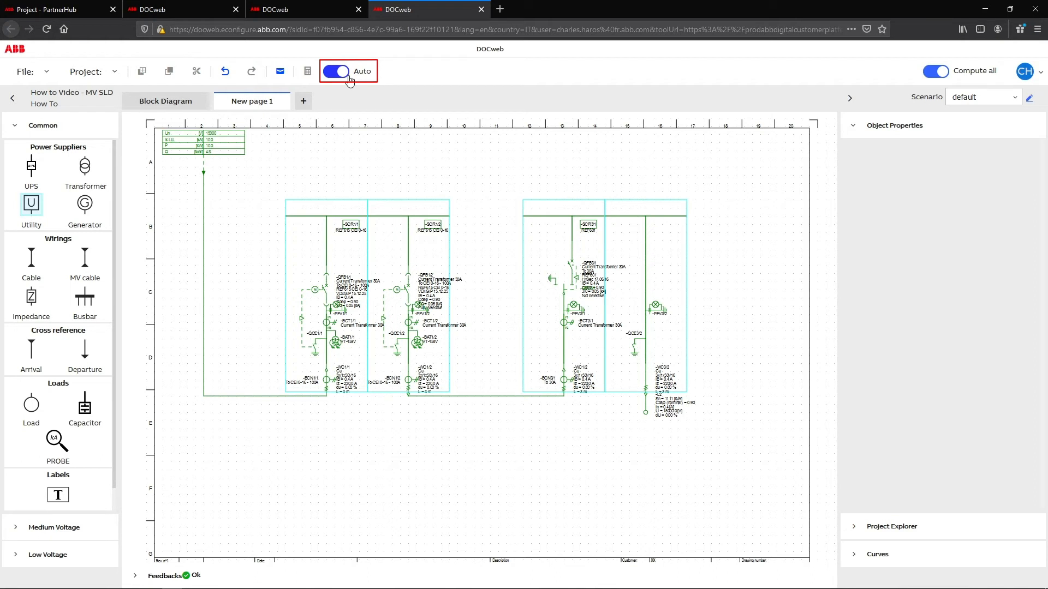
left_click(336, 71)
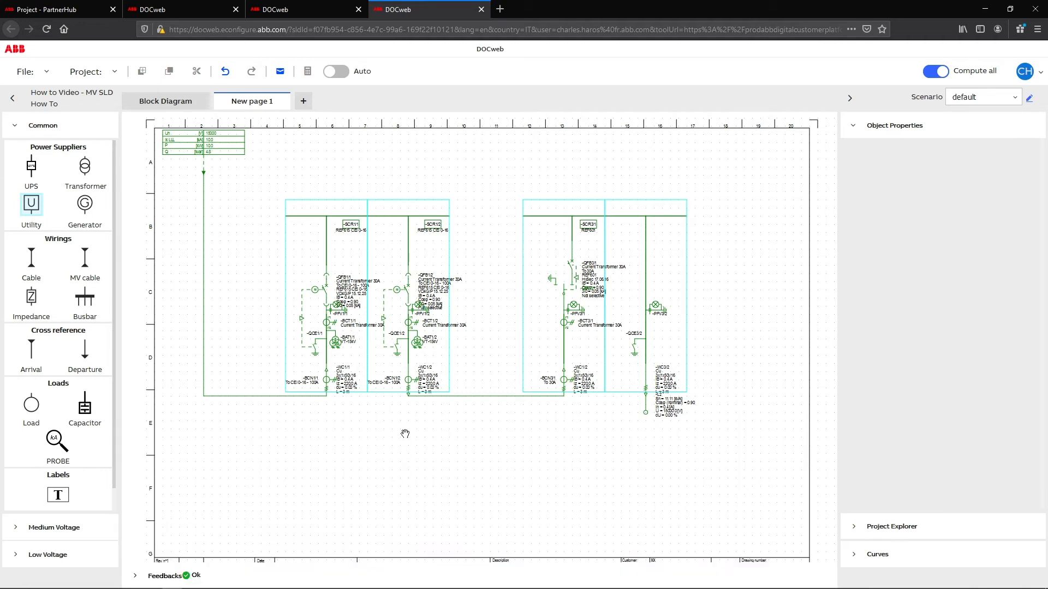
mouse_move(412, 435)
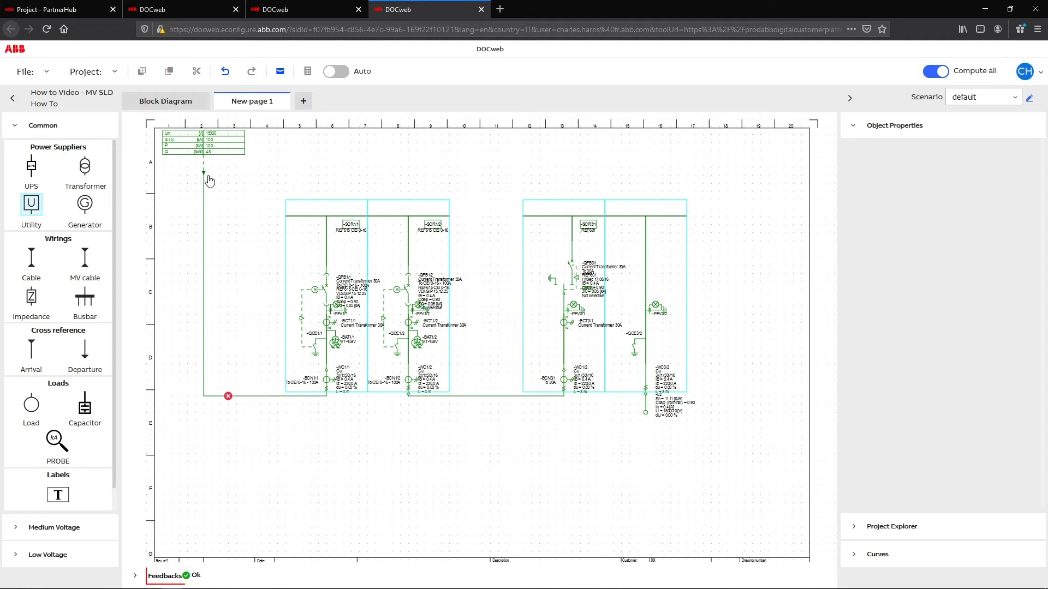
On the block diagram, review MvSwitchboard1 and keep Vacuum as its breaking technology.
left_click(165, 101)
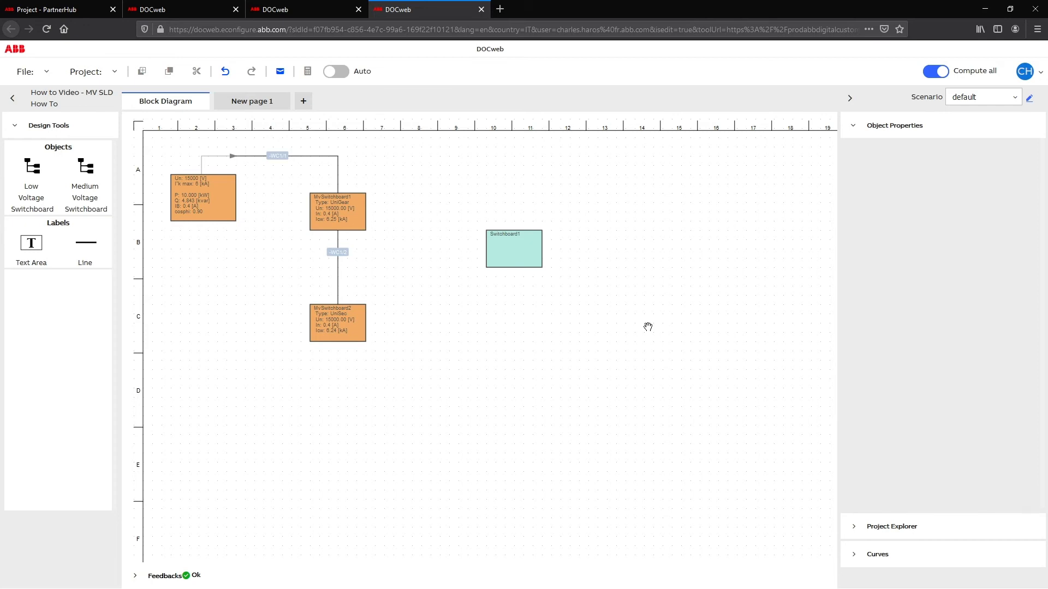
left_click(337, 211)
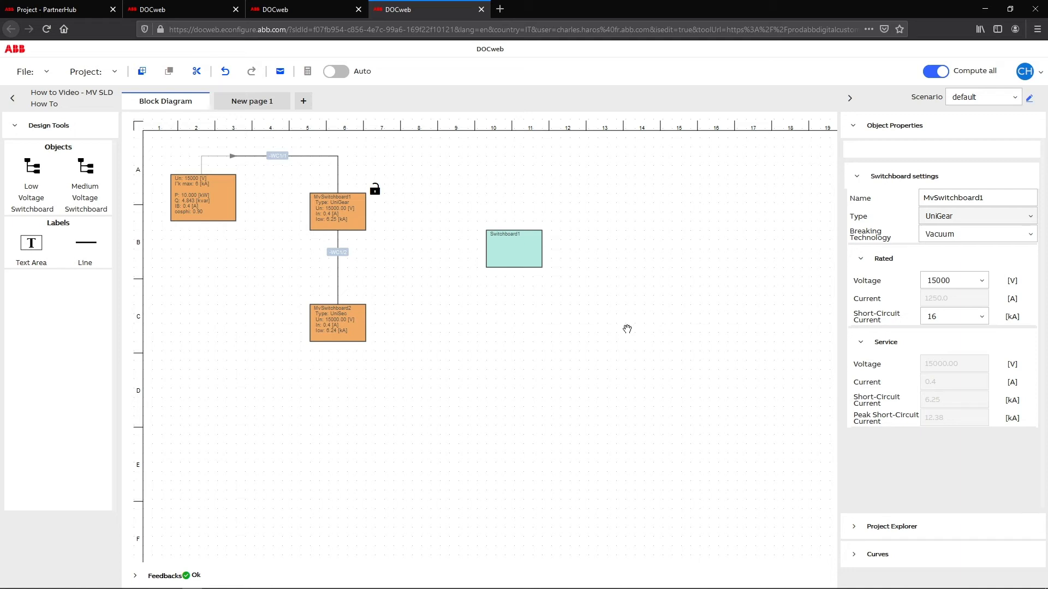
left_click(975, 233)
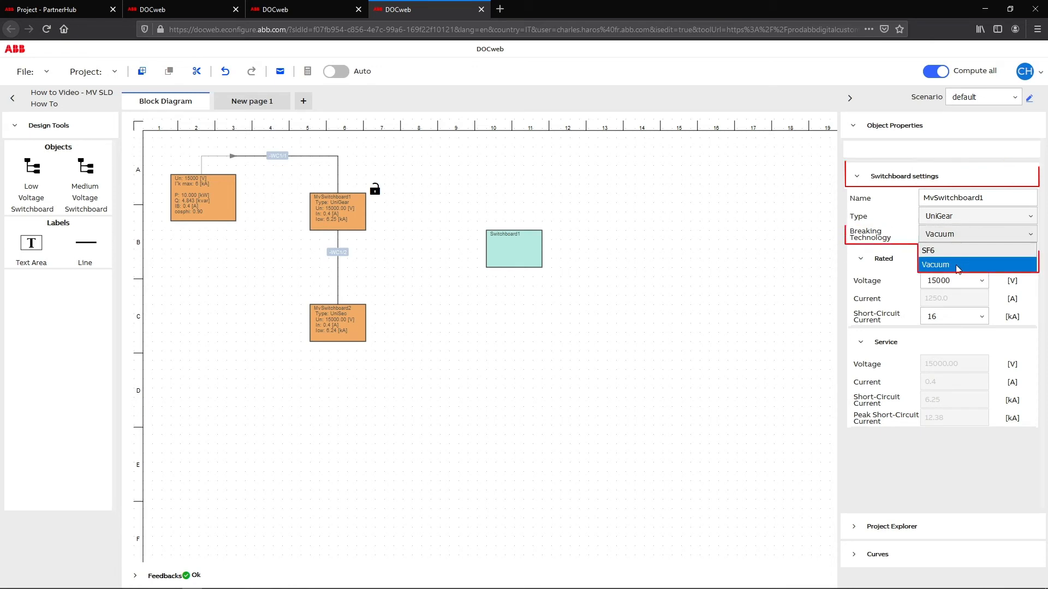
left_click(935, 265)
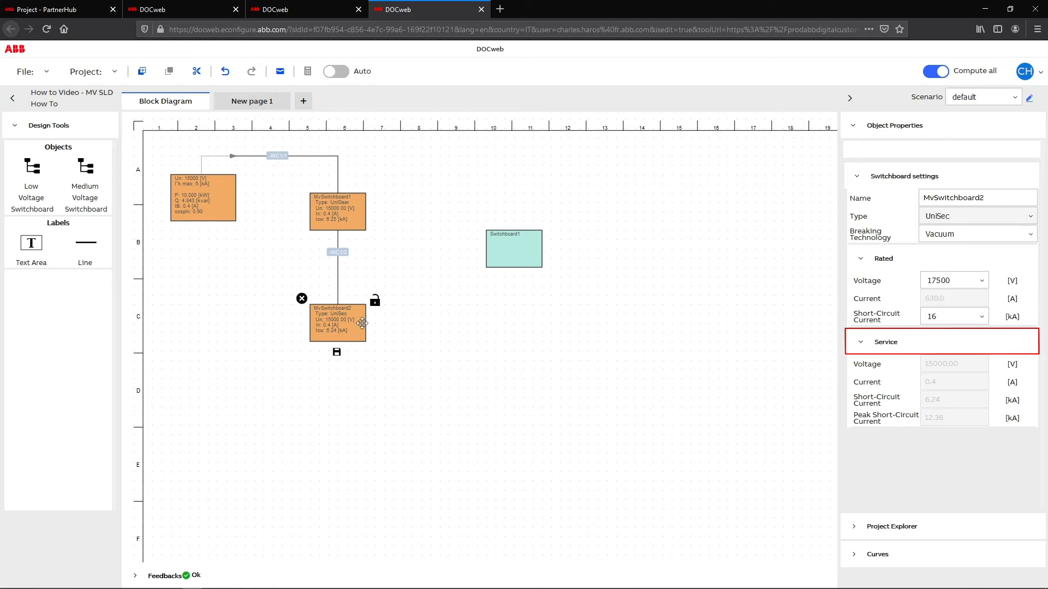
Review MvSwitchboard2's settings and keep 17500 V as its rated voltage.
left_click(882, 259)
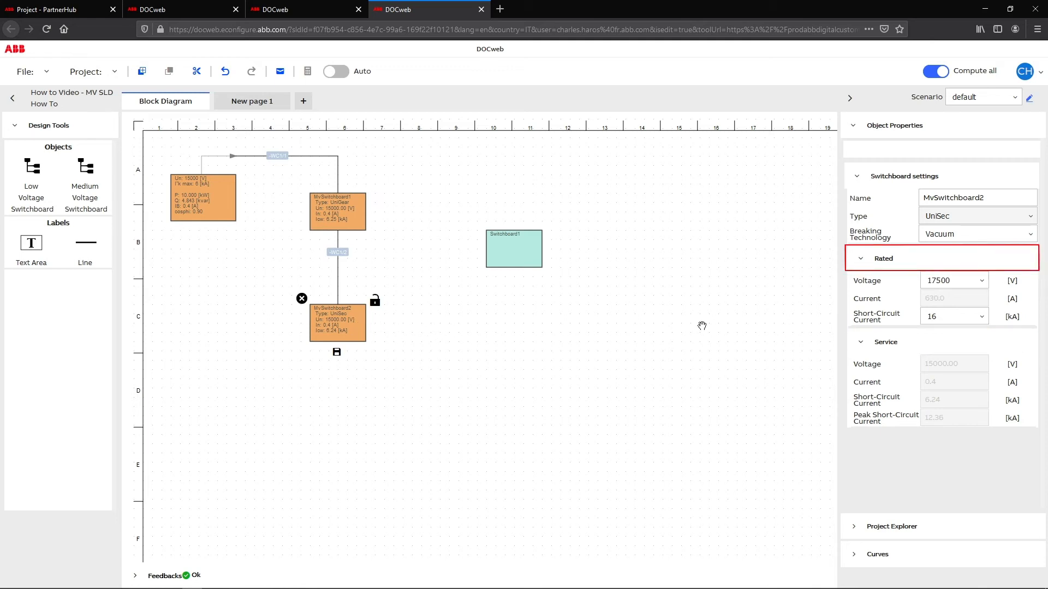
left_click(954, 317)
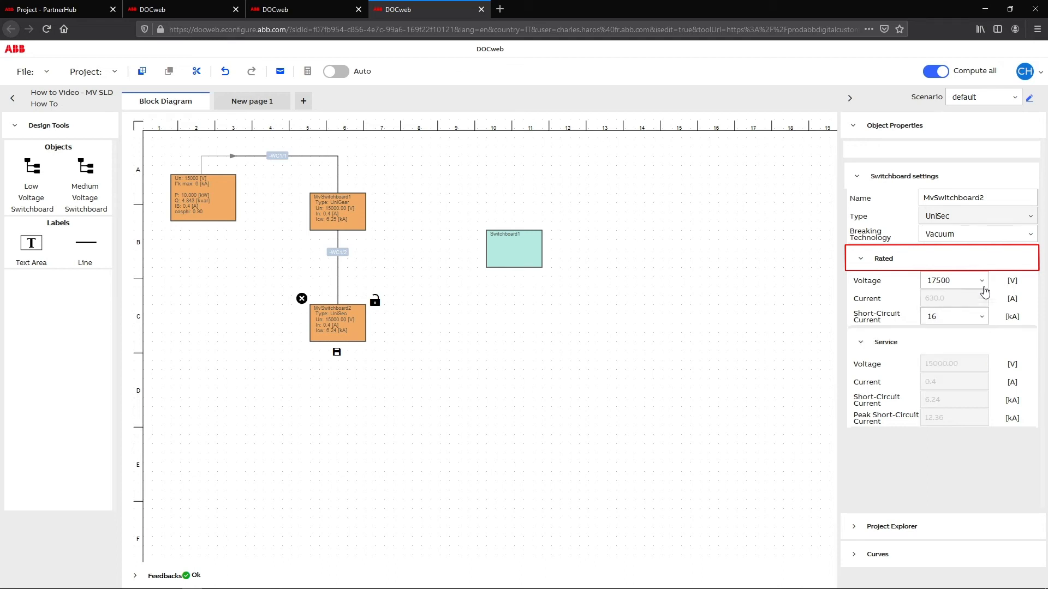
left_click(980, 280)
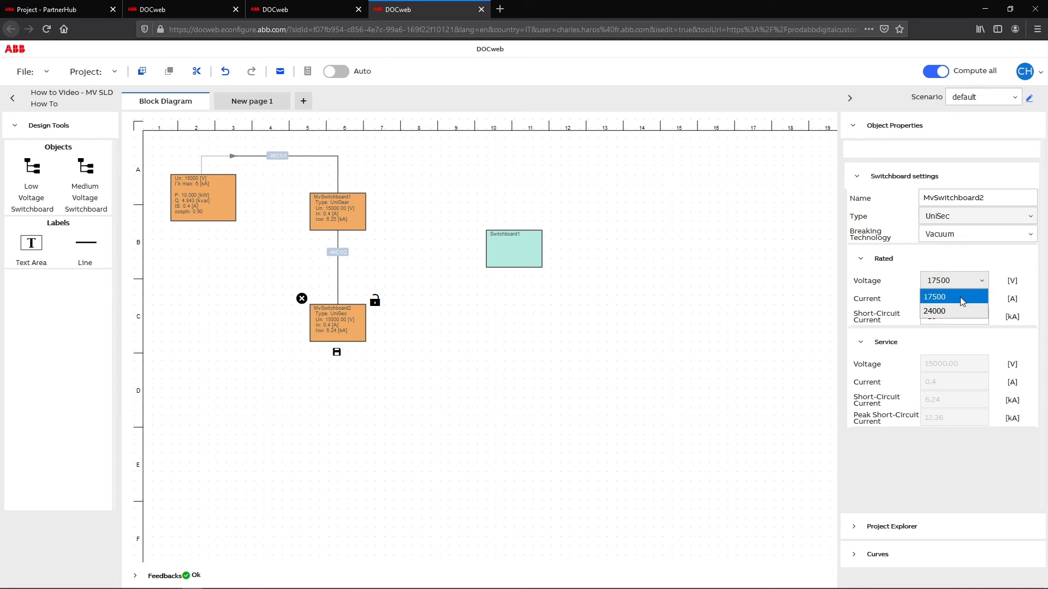
left_click(948, 296)
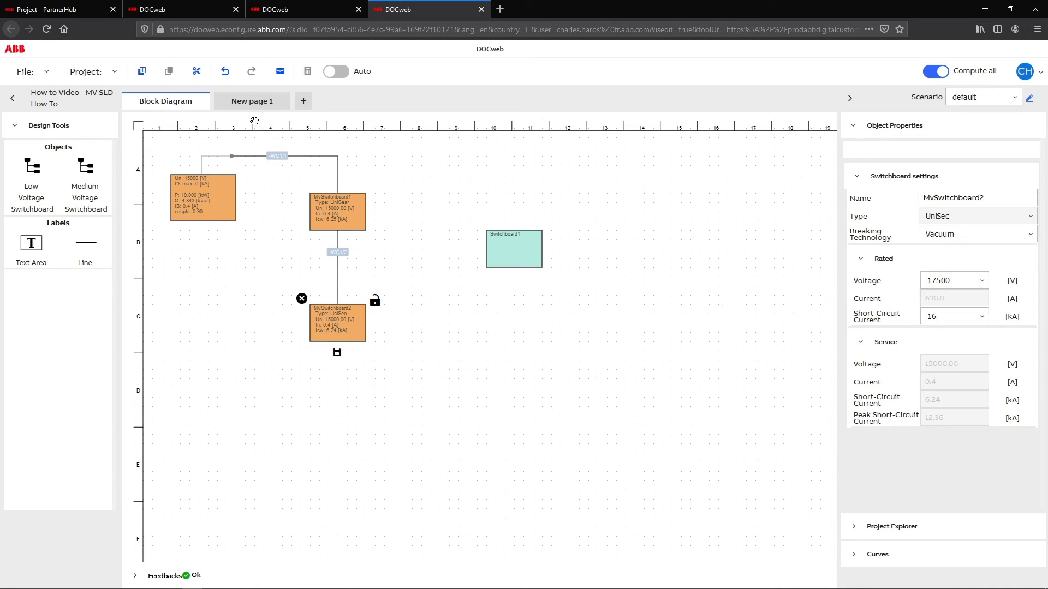
Select the UniSec HBC panel on New page 1 and expand its Circuit and Rated sections.
left_click(252, 101)
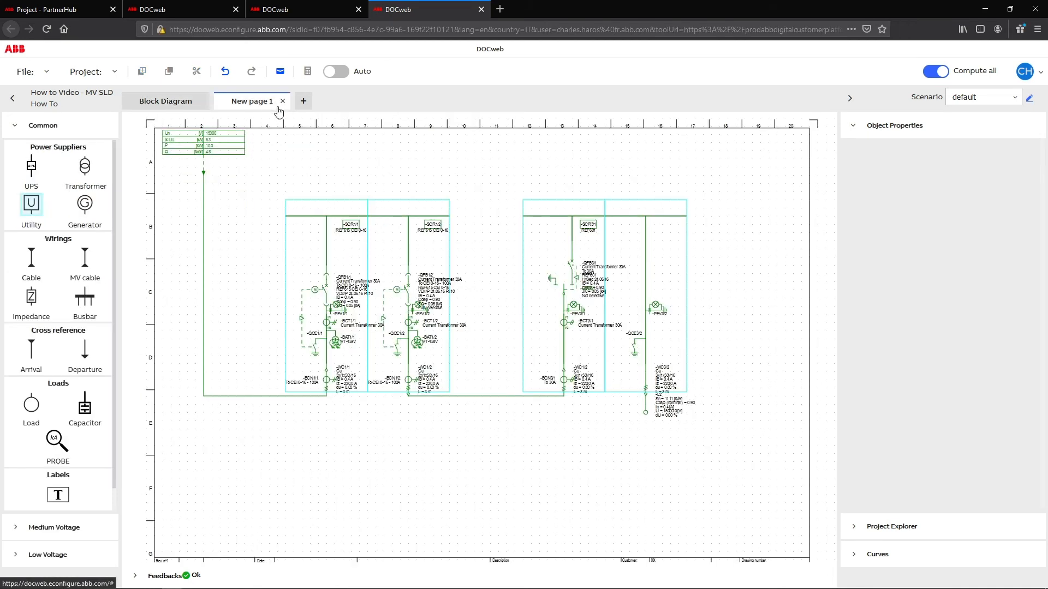
left_click(571, 297)
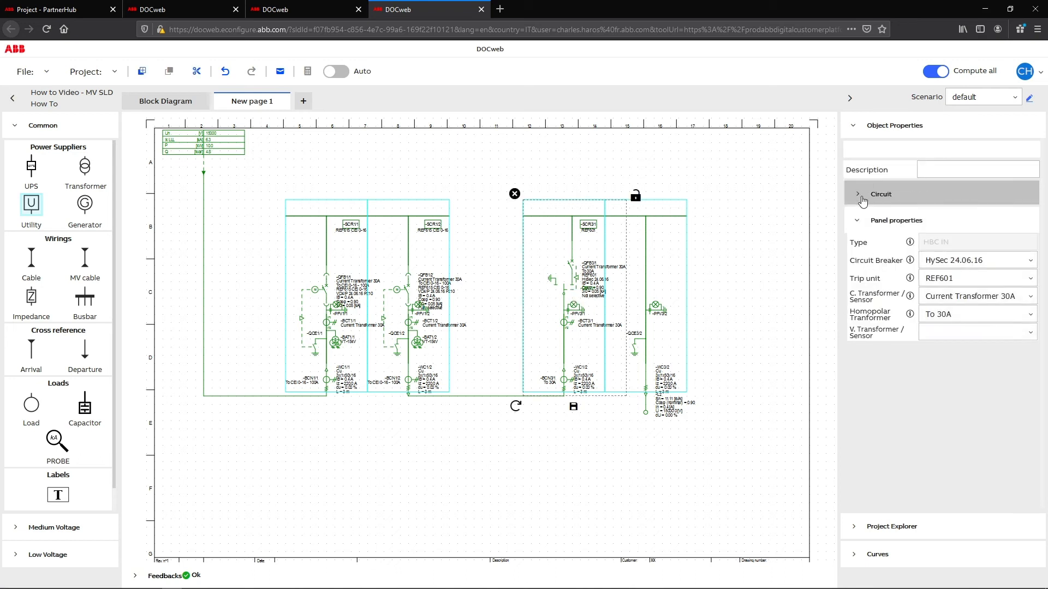
left_click(858, 194)
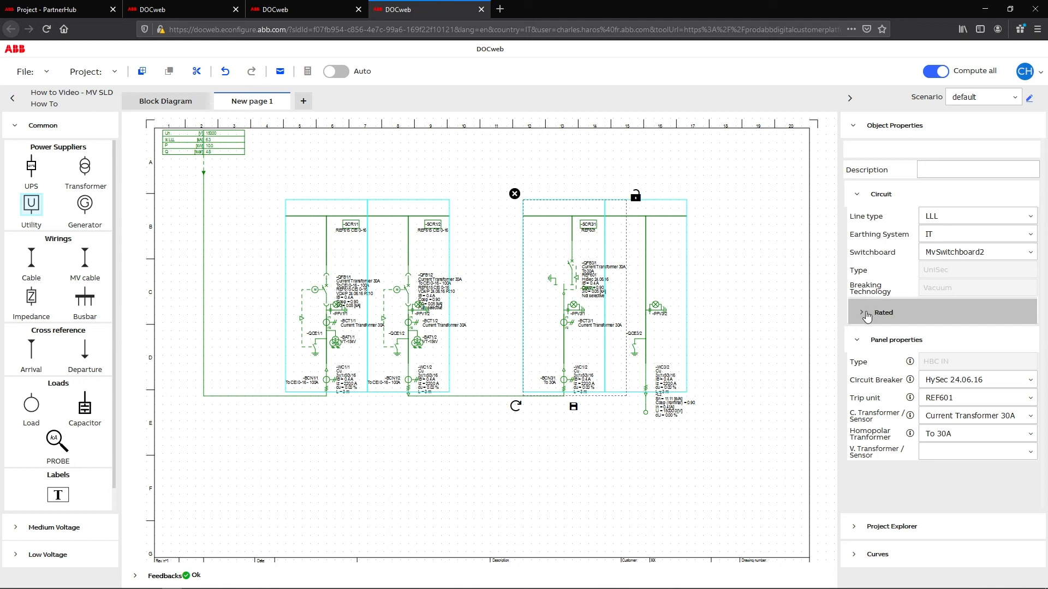
left_click(882, 312)
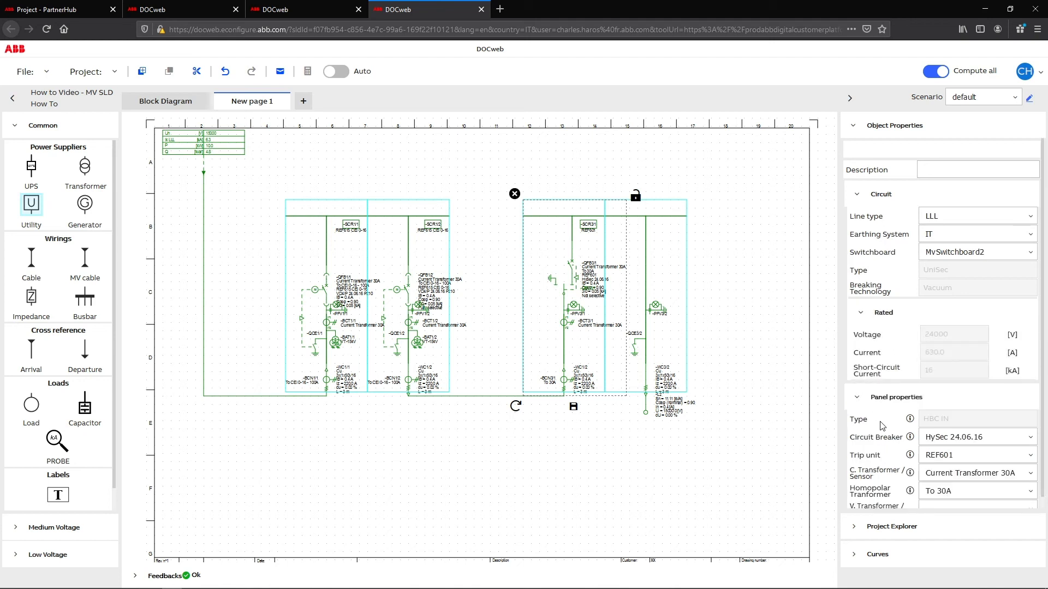
Confirm HySec 24.06.16 breaker and REF601 trip unit, closing the trip unit info sheet.
left_click(976, 427)
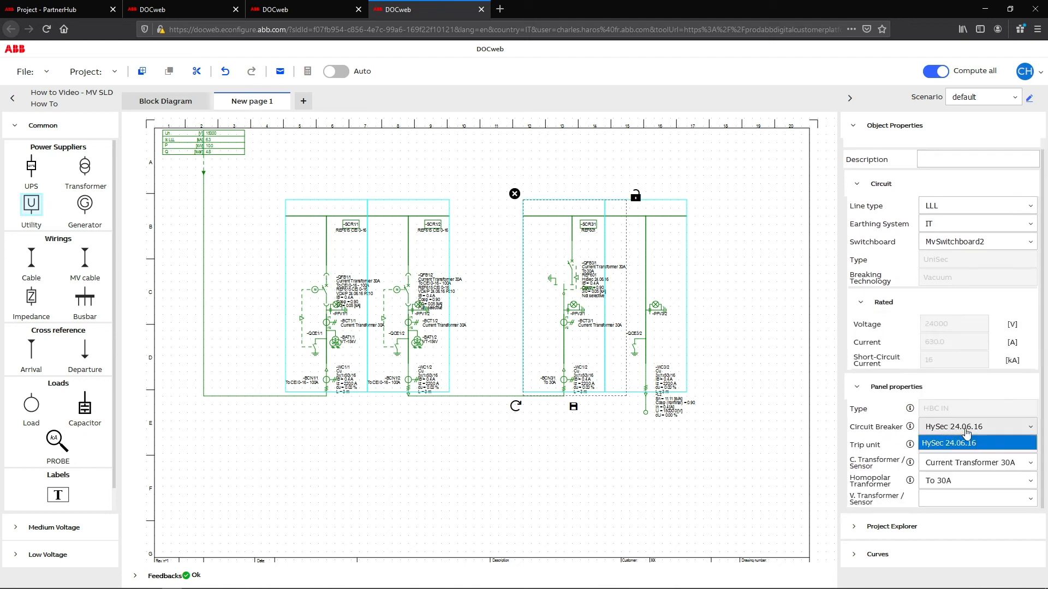
left_click(976, 444)
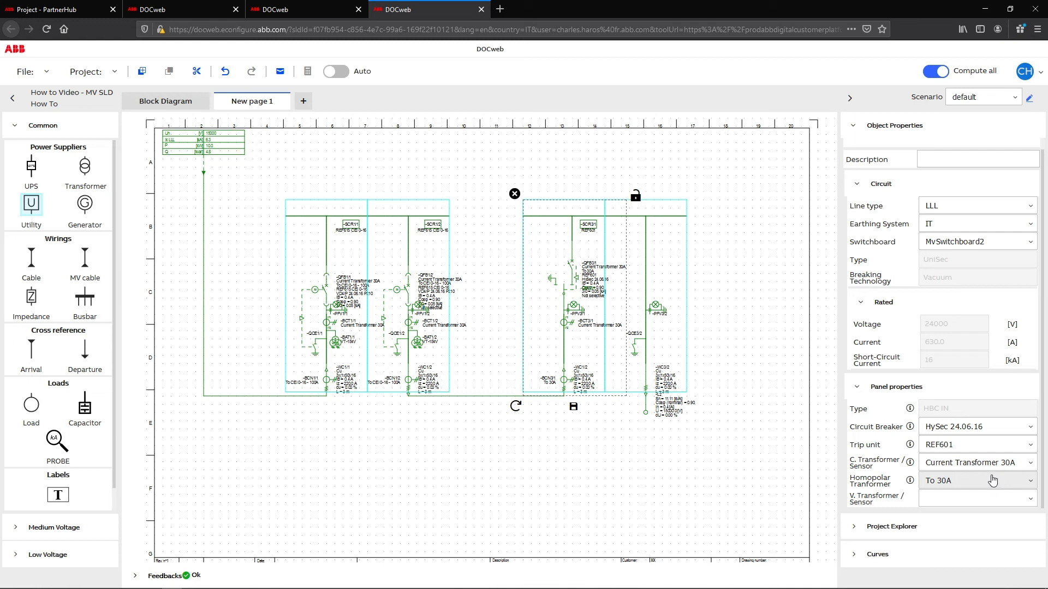
left_click(975, 444)
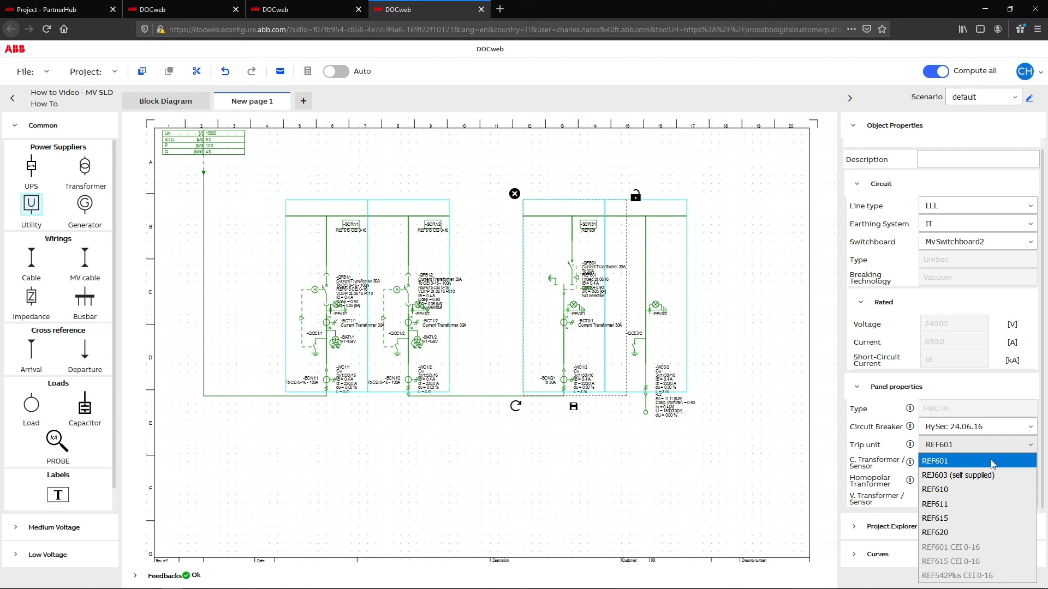
left_click(909, 445)
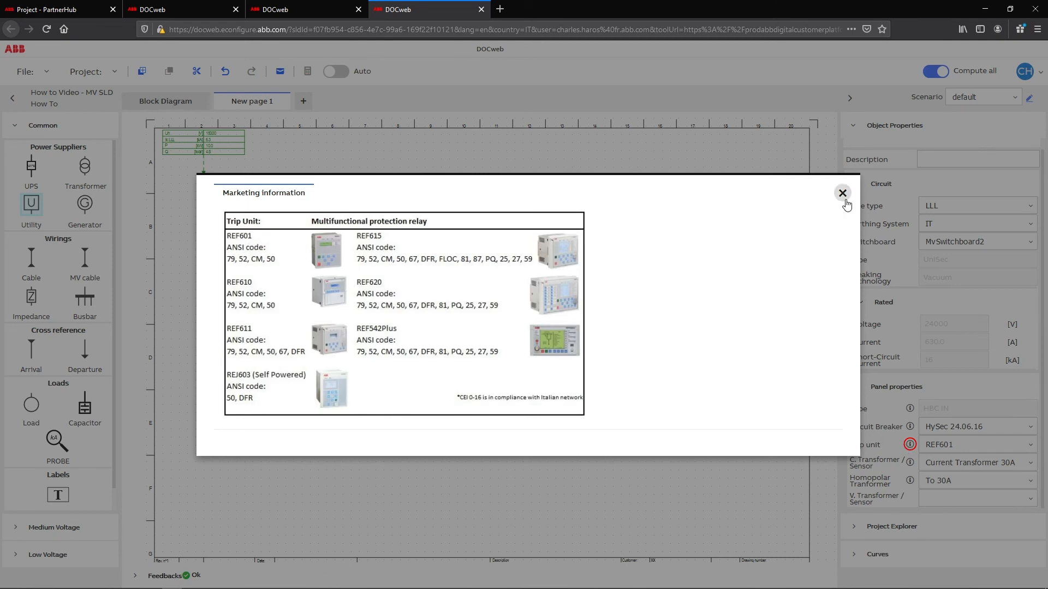
left_click(842, 192)
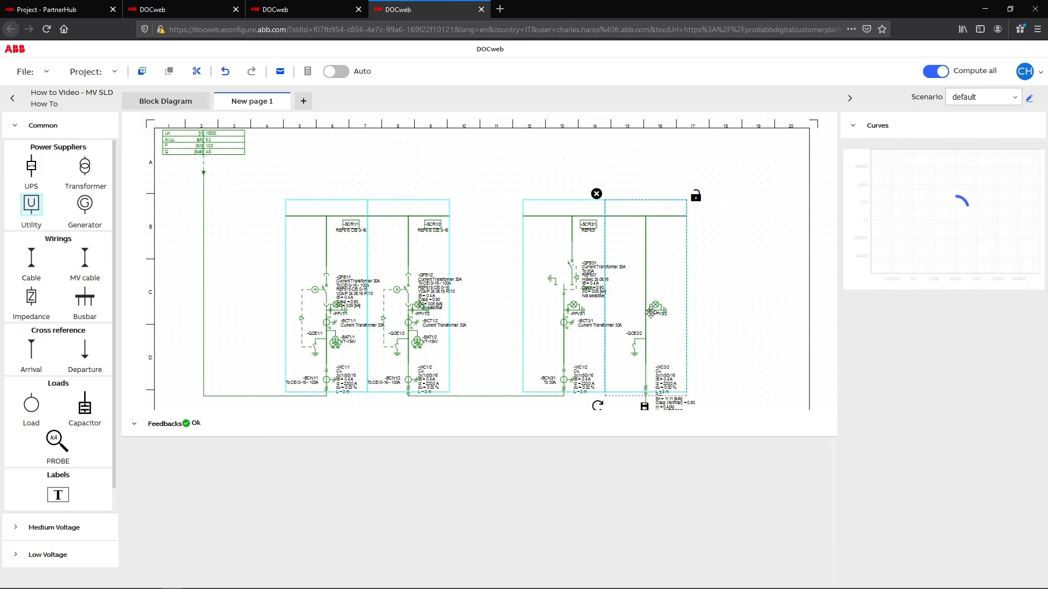
Switch the -QFB3/1 breaker's curve chart from Short circuit to Overload after reviewing shown curves.
left_click(573, 273)
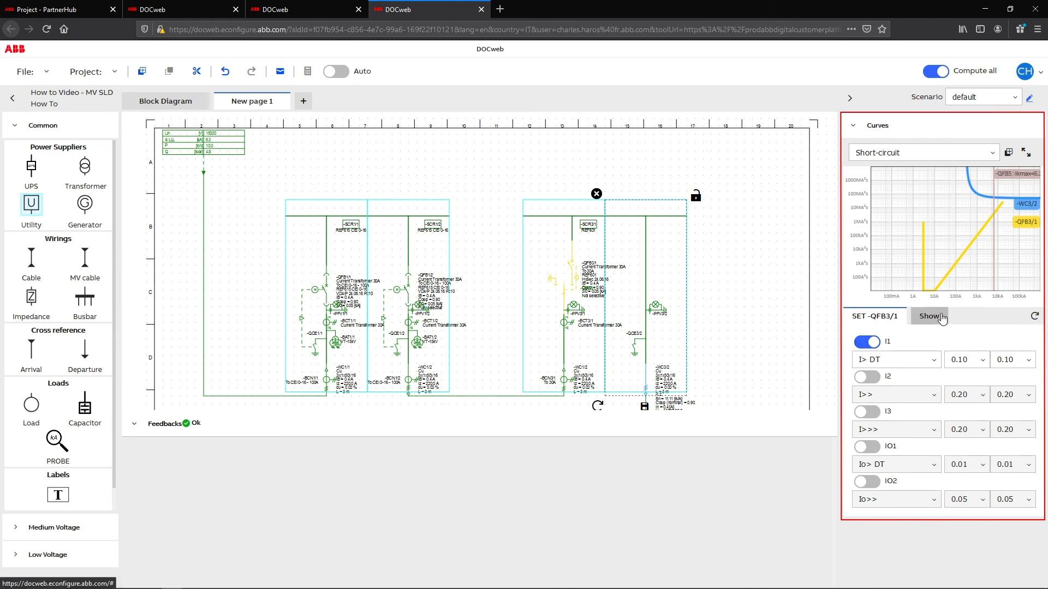
left_click(927, 317)
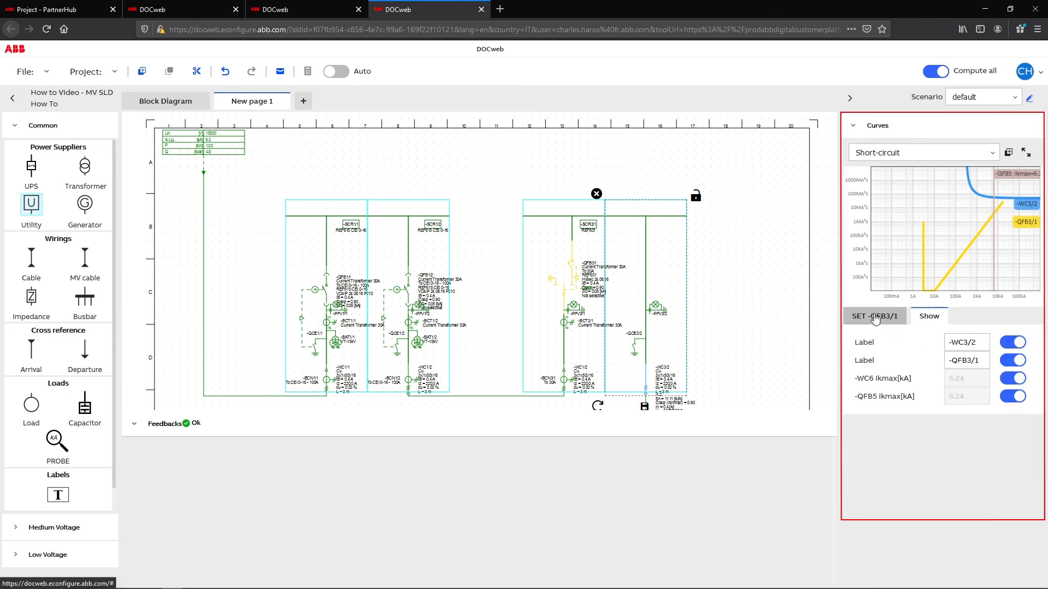
left_click(873, 315)
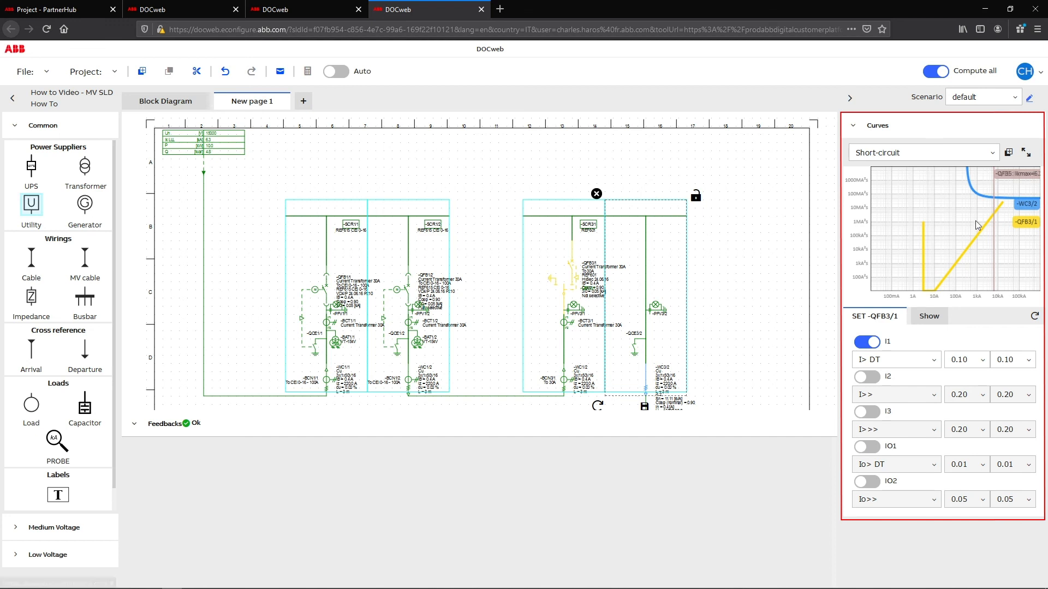
left_click(922, 153)
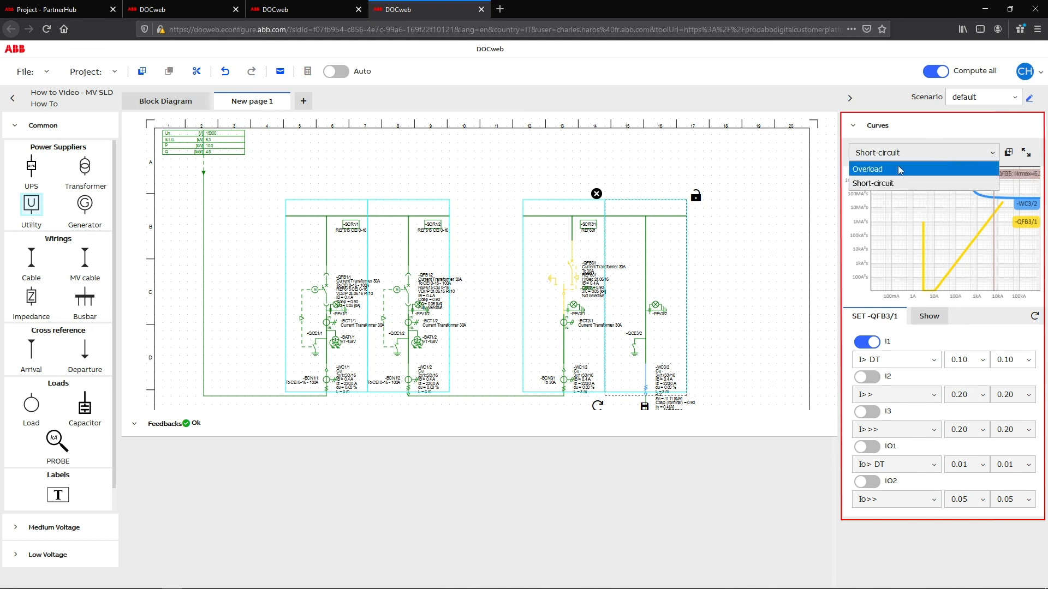
left_click(868, 169)
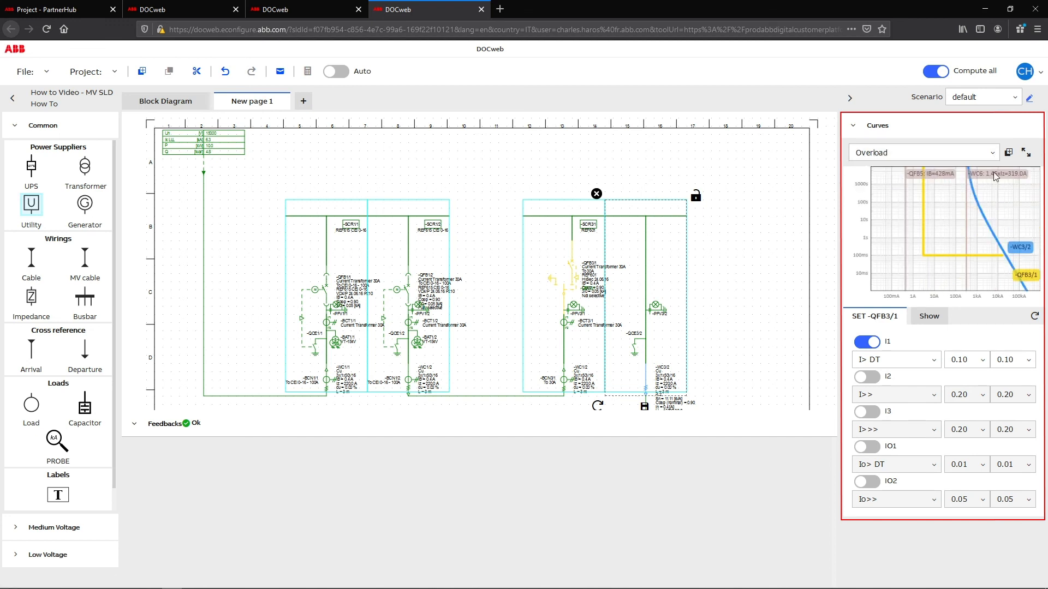